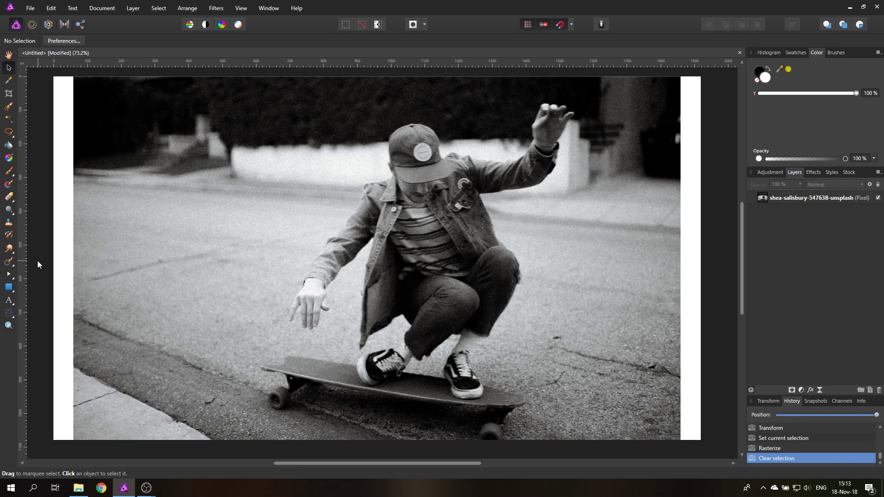
pyautogui.moveTo(102, 377)
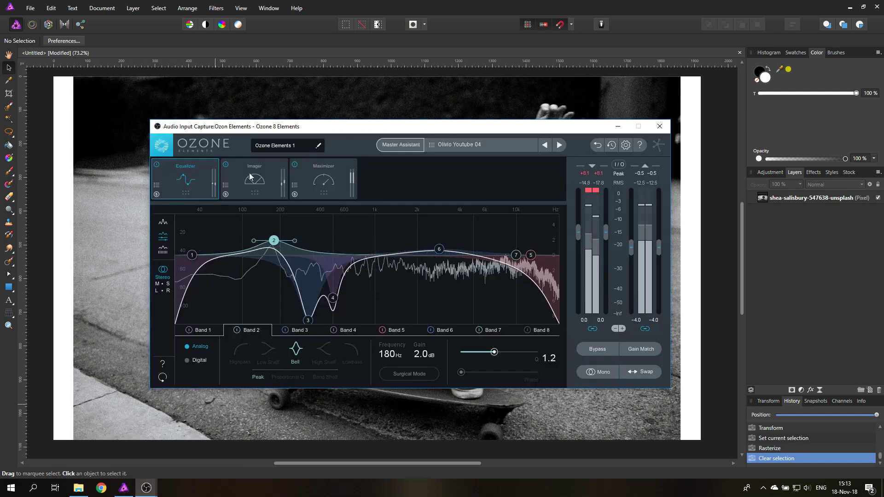
# Step: Bring the Ozone Elements equalizer window up over the skateboarder photo
pyautogui.moveTo(274, 240); pyautogui.dragTo(273, 240)
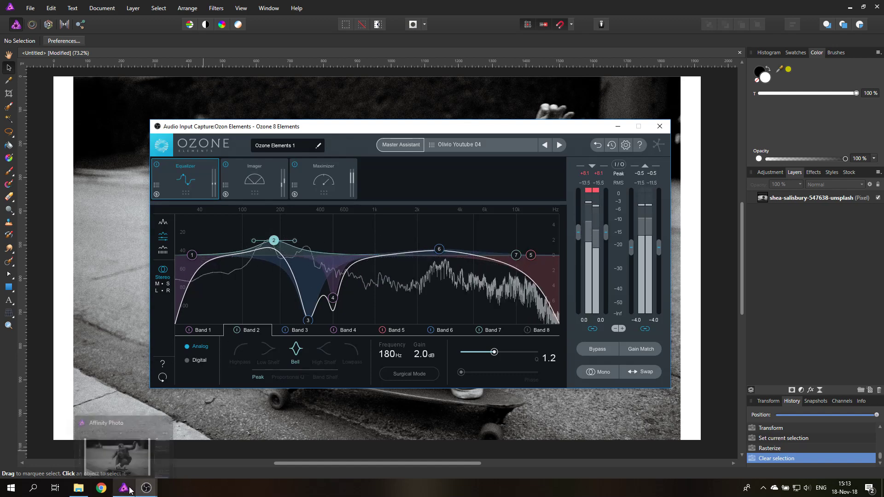
# Step: Return Affinity Photo to the front so the skateboarder photo shows without the audio window
pyautogui.click(660, 126)
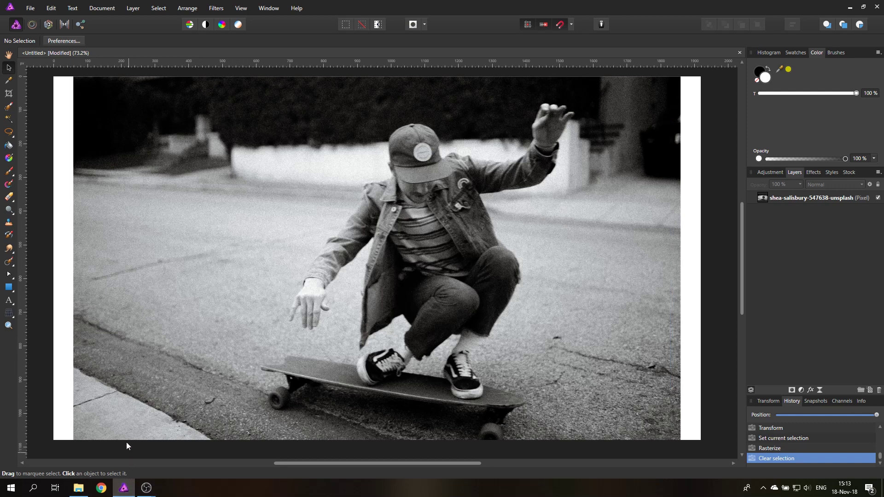
pyautogui.moveTo(114, 420)
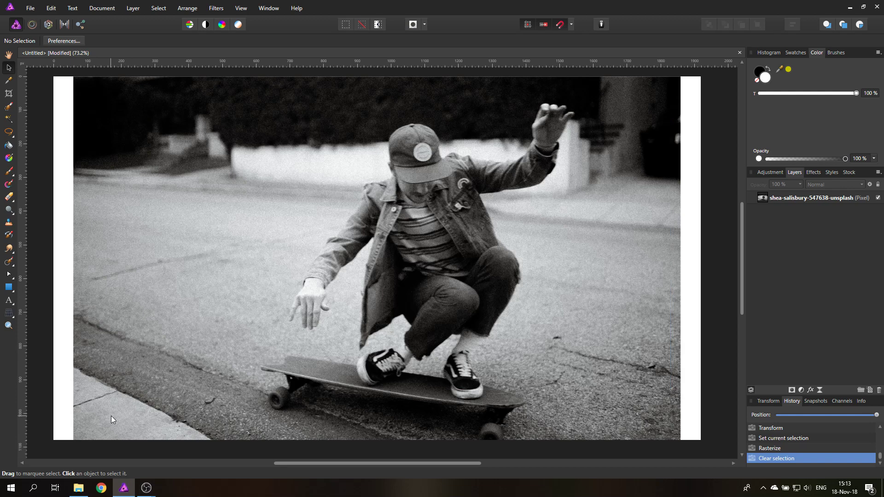
pyautogui.moveTo(431, 224)
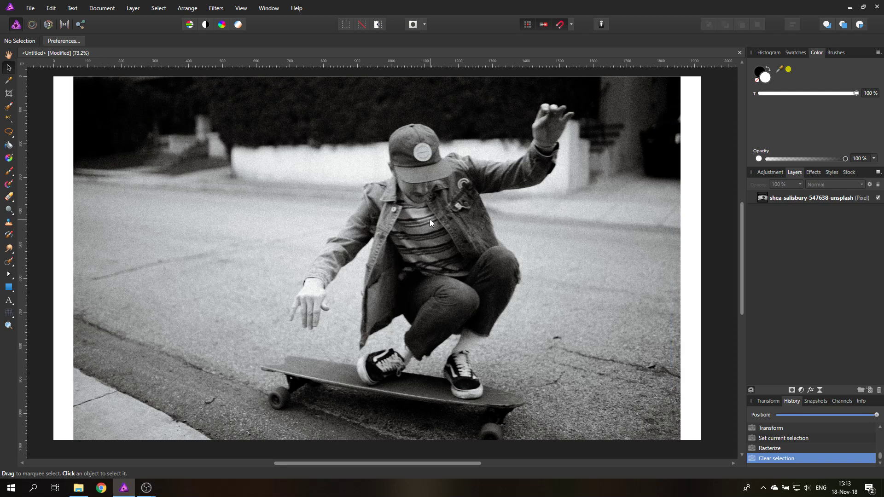
pyautogui.moveTo(443, 276)
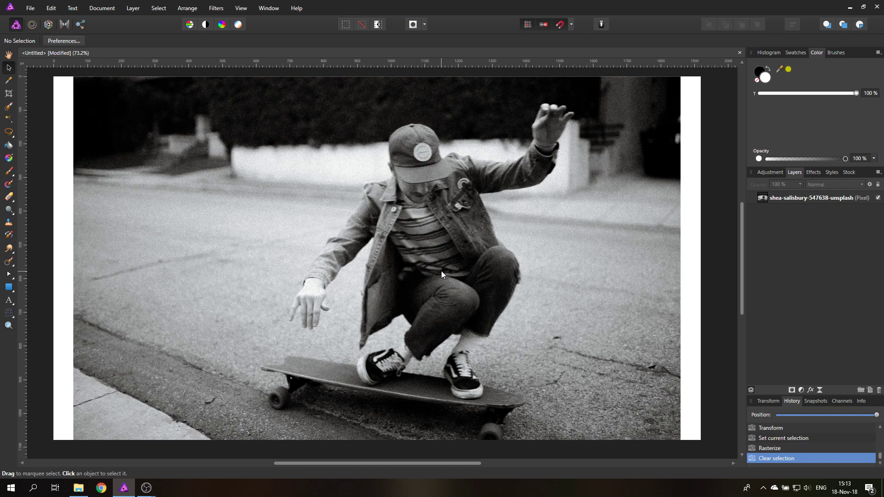
pyautogui.moveTo(437, 159)
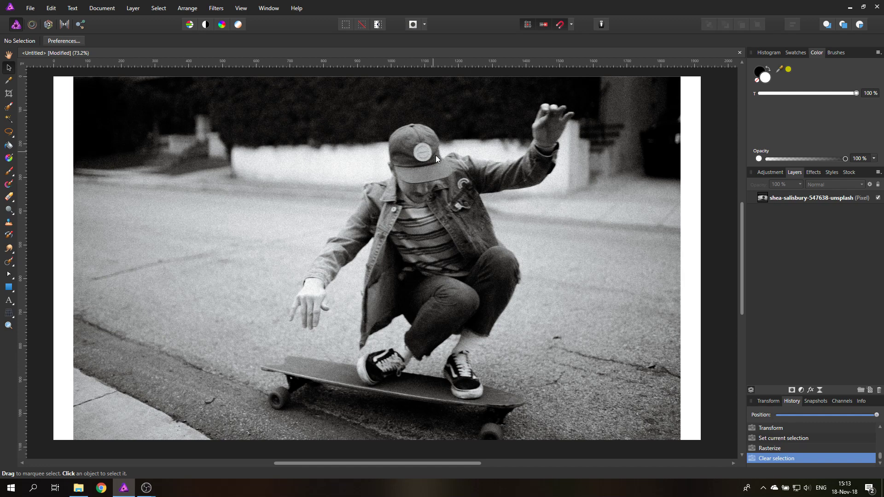
pyautogui.moveTo(470, 195)
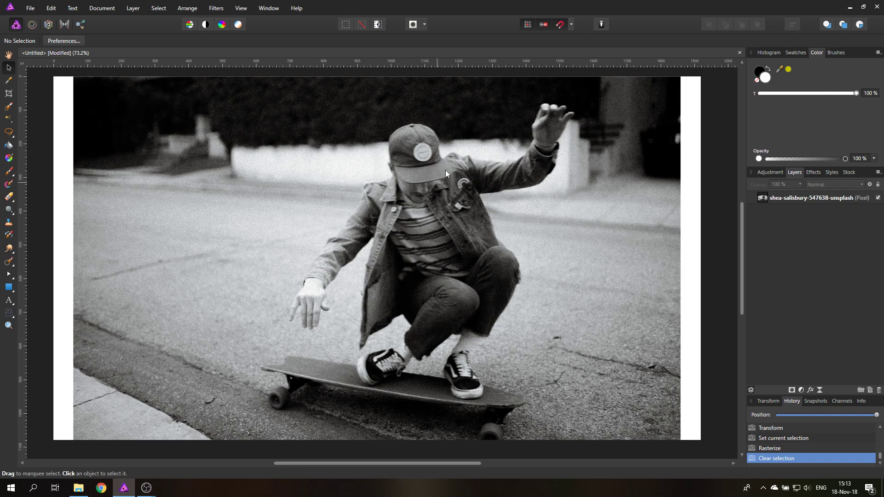
pyautogui.moveTo(457, 313)
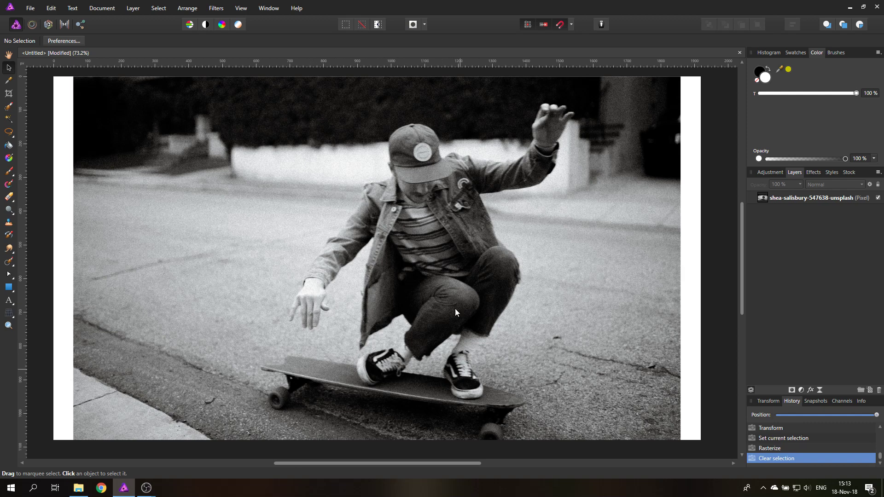
pyautogui.moveTo(463, 269)
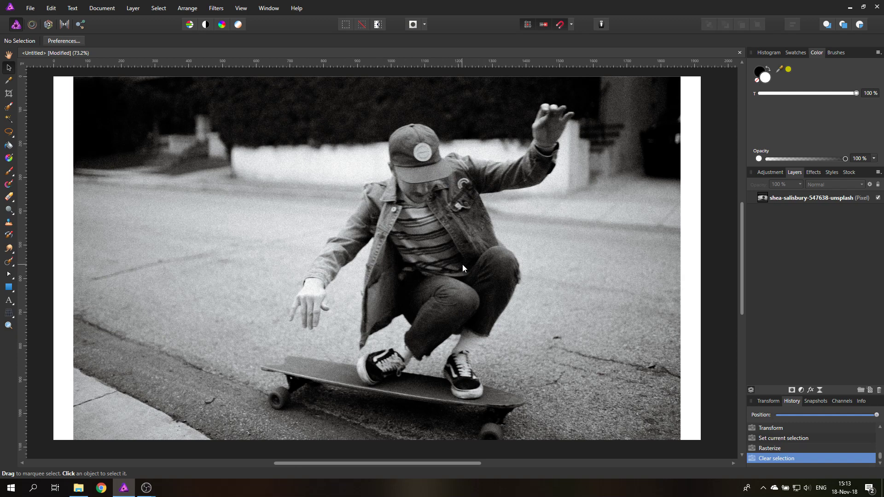
pyautogui.moveTo(469, 286)
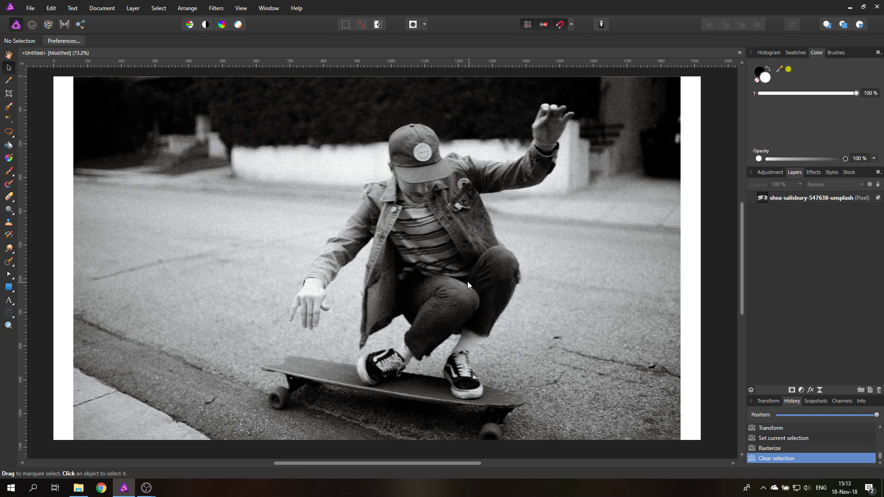
pyautogui.moveTo(464, 268)
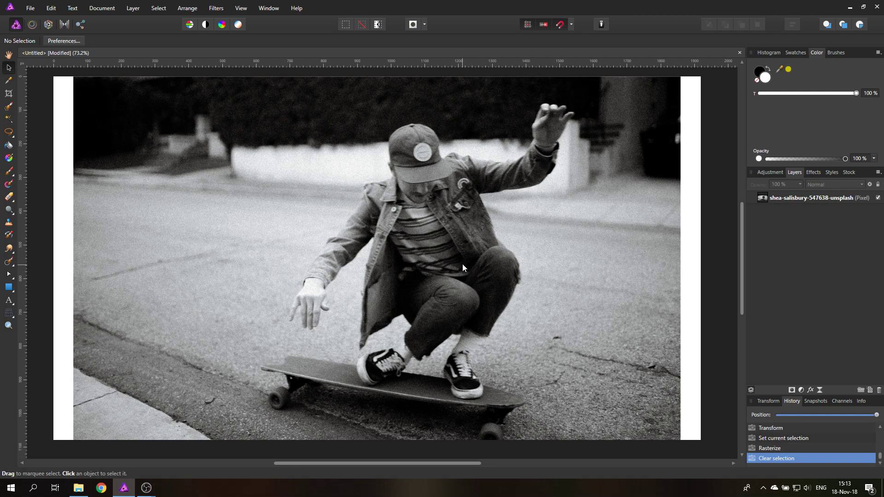
pyautogui.moveTo(454, 247)
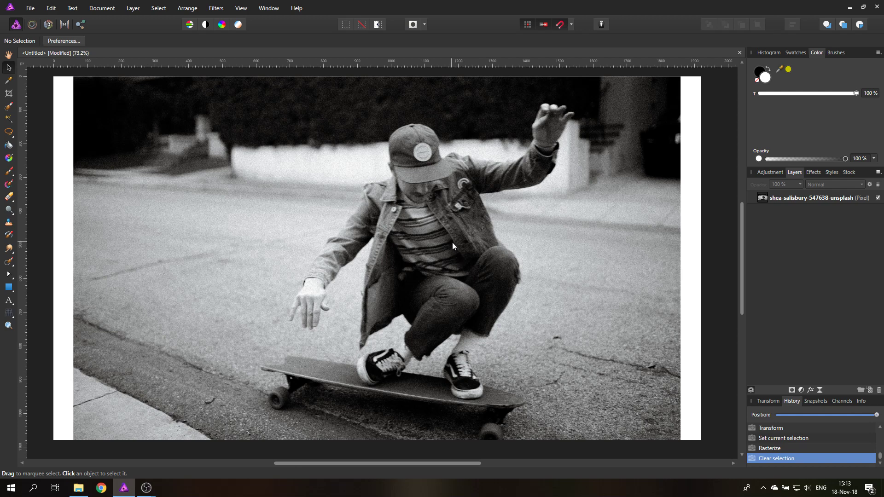
pyautogui.moveTo(675, 428)
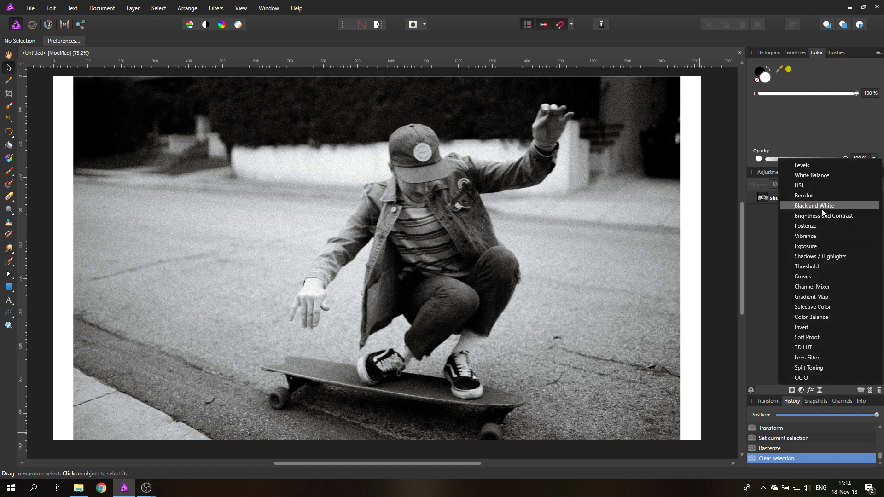
pyautogui.moveTo(811, 185)
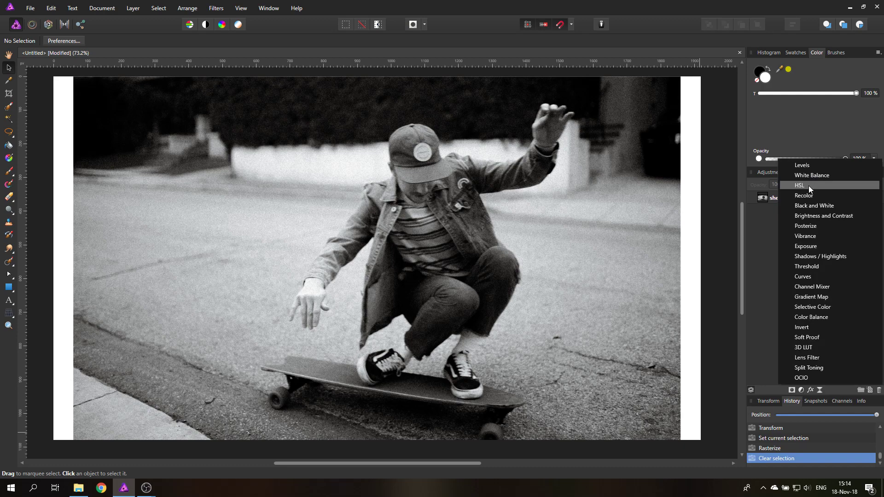
pyautogui.click(814, 205)
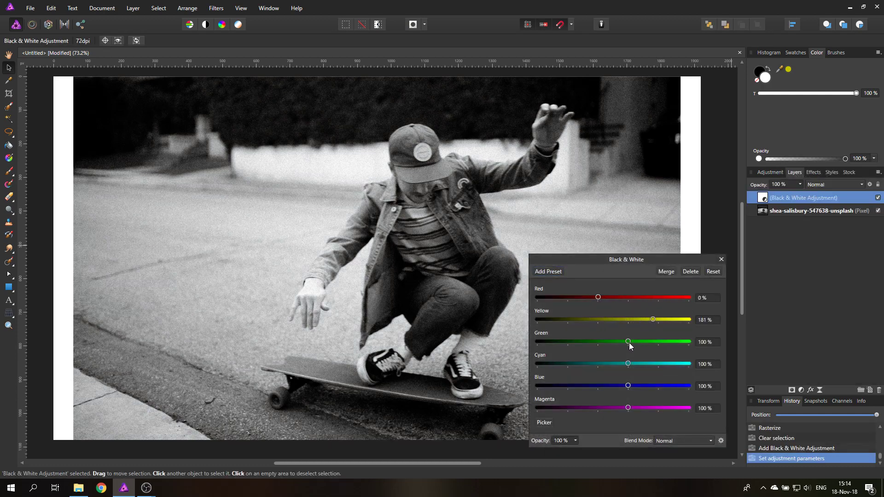
pyautogui.moveTo(627, 341); pyautogui.dragTo(651, 341)
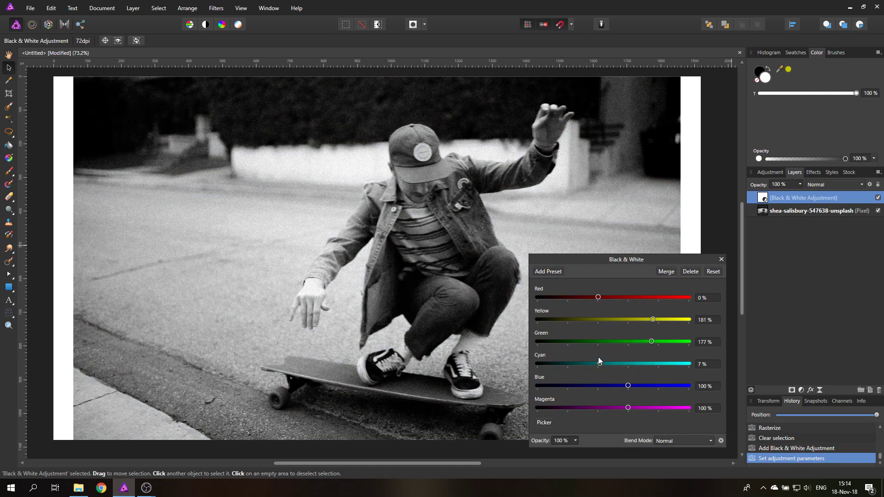
pyautogui.click(721, 260)
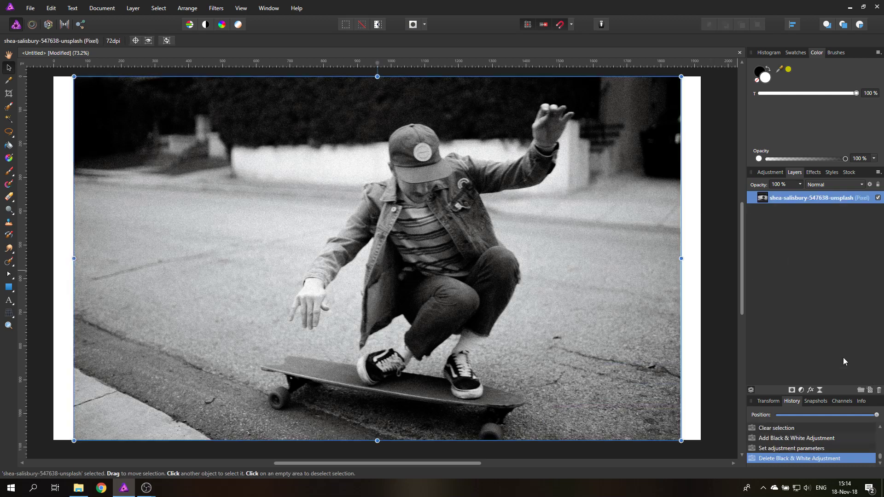
pyautogui.moveTo(735, 158)
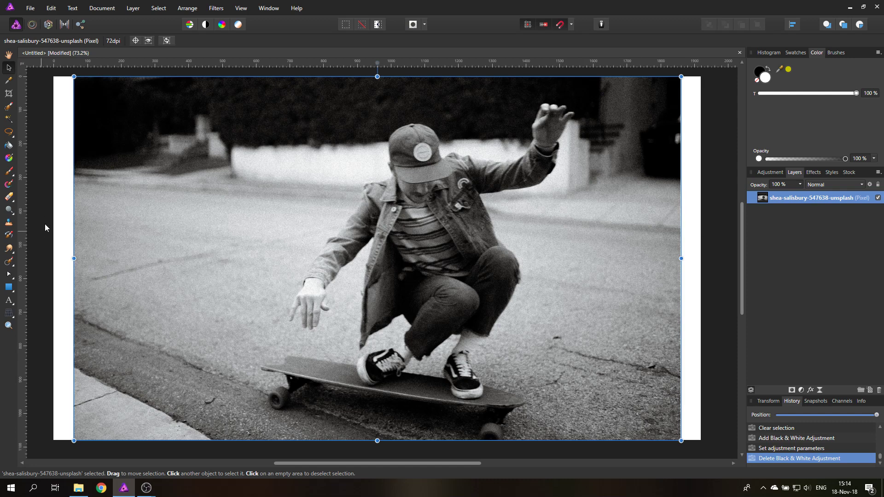
pyautogui.moveTo(518, 262)
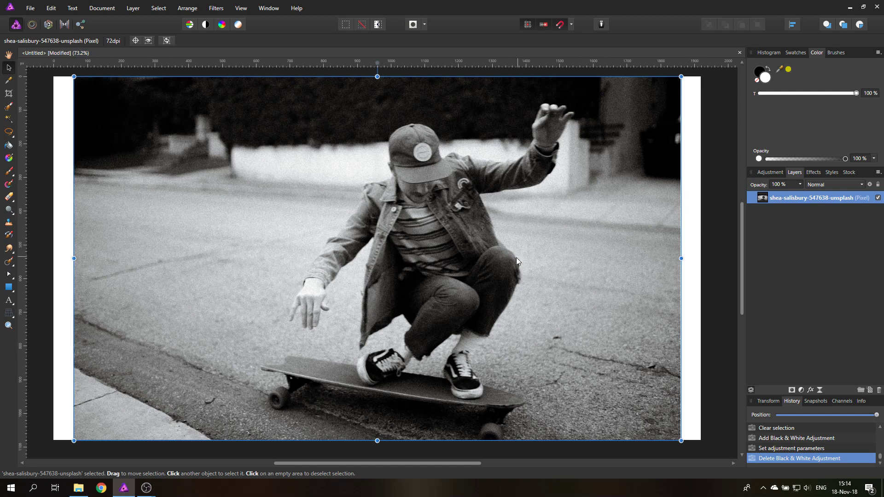
pyautogui.moveTo(344, 178)
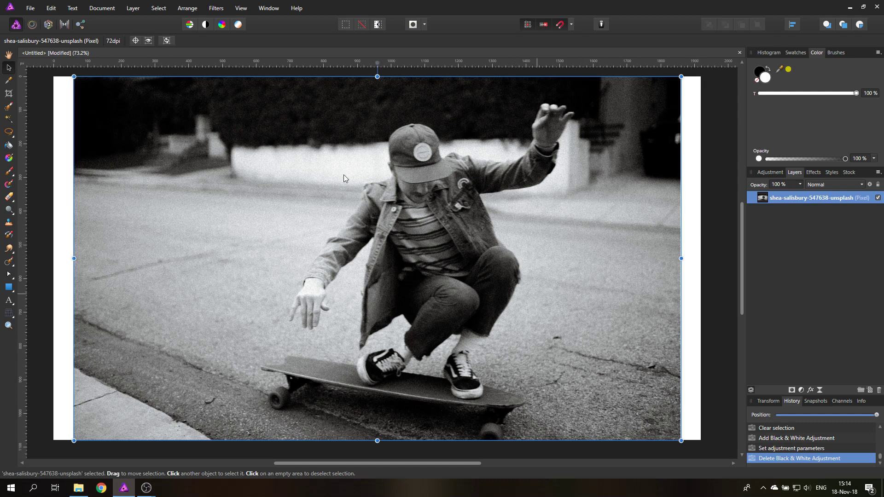
pyautogui.moveTo(8, 135)
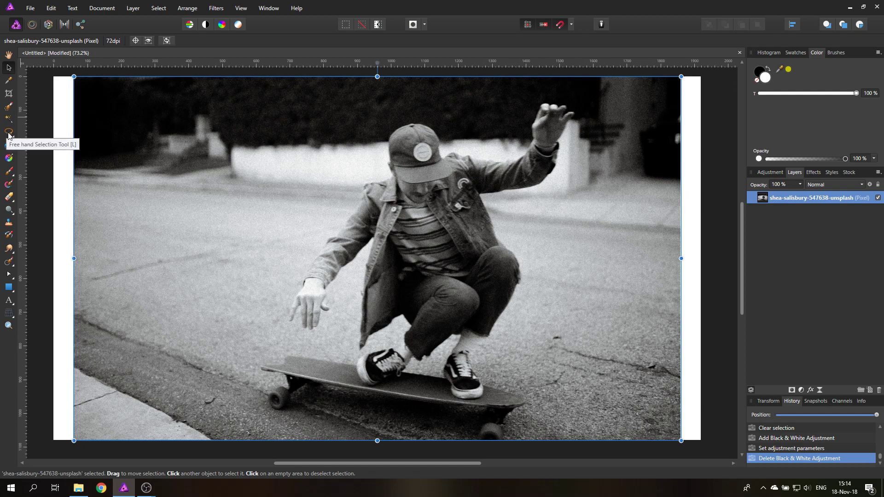
# Step: Trace a magnetic freehand selection around the crouching skateboarder and his board
pyautogui.click(9, 132)
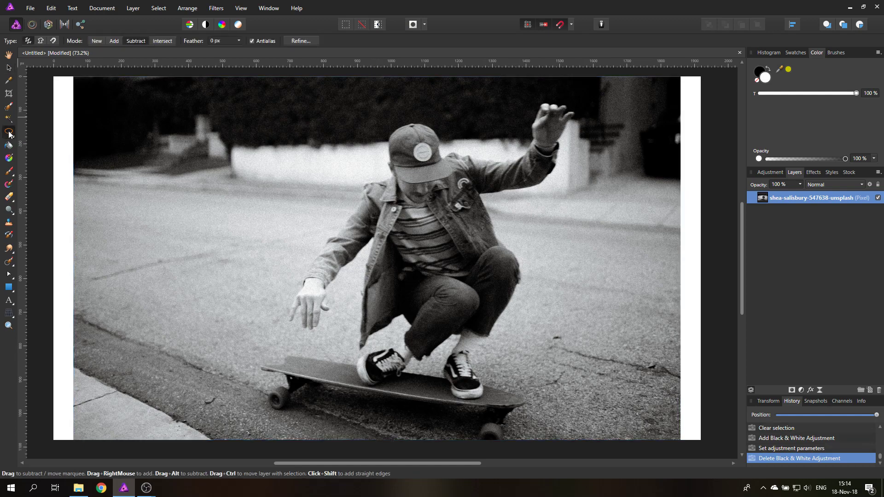
pyautogui.moveTo(7, 132)
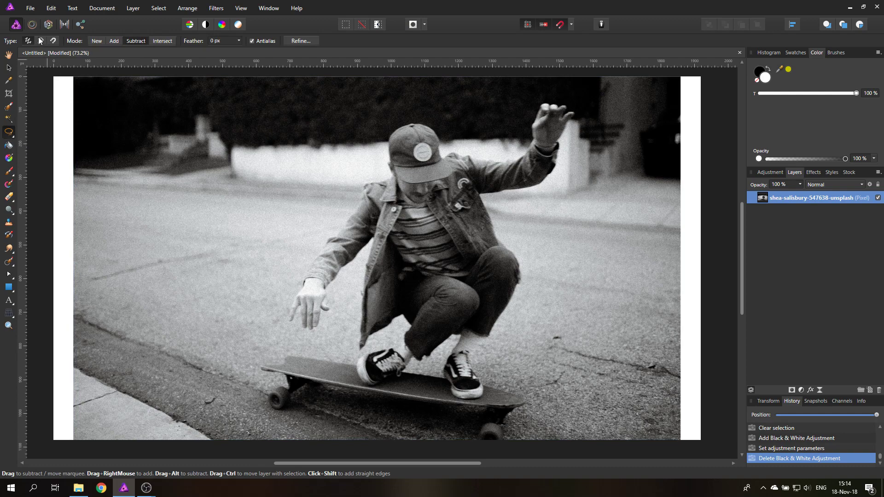
pyautogui.moveTo(42, 41)
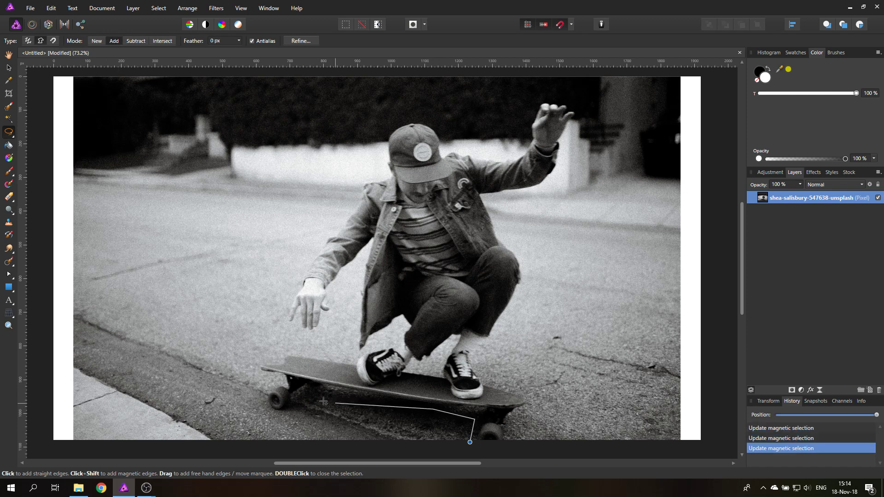
pyautogui.click(255, 418)
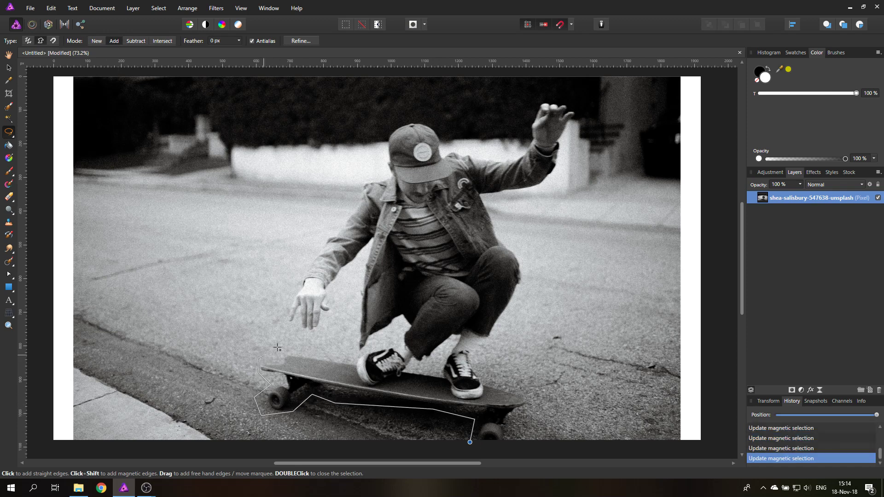
pyautogui.click(307, 266)
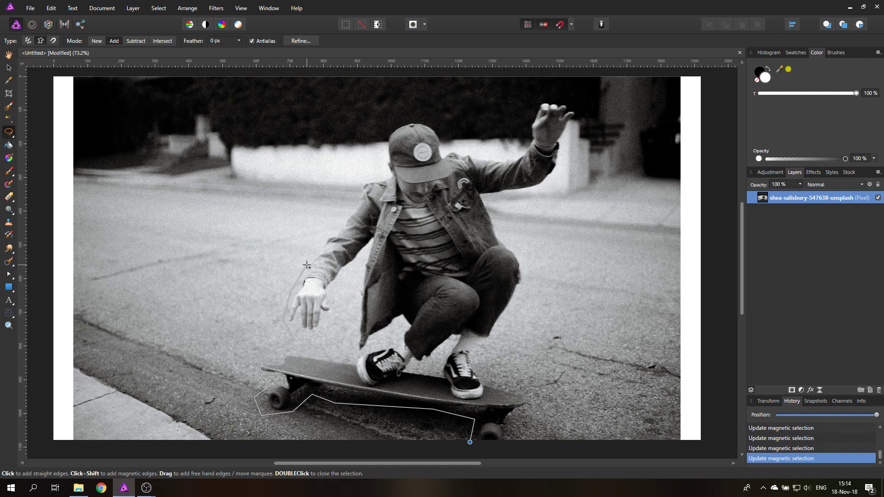
pyautogui.moveTo(360, 176)
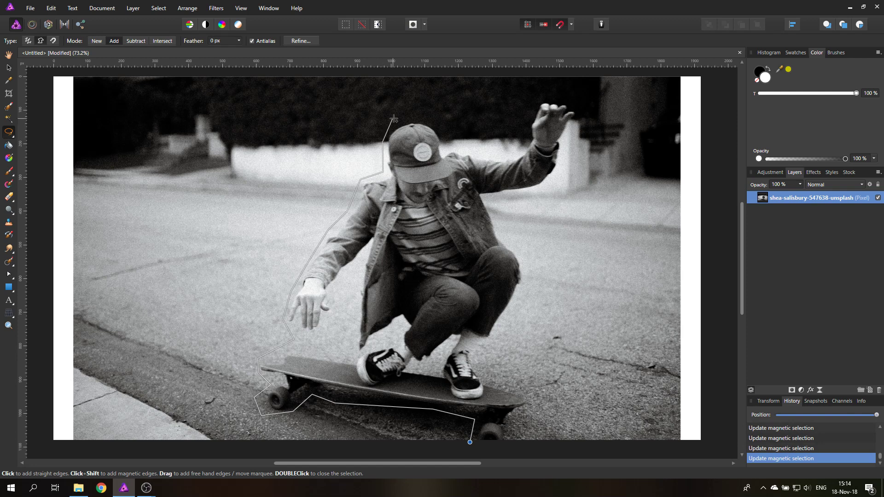
pyautogui.click(451, 138)
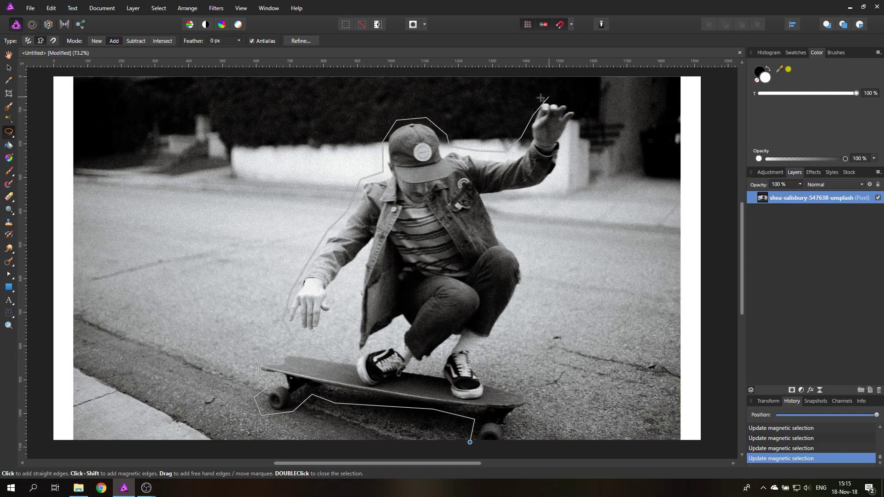
pyautogui.click(569, 144)
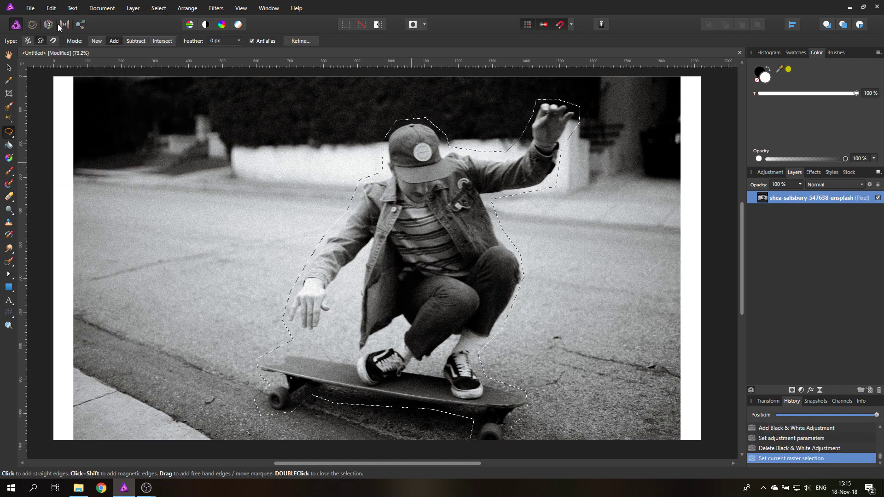
# Step: Paste the skateboarder cut-out onto its own layer and hide the original photo
pyautogui.press('ctrl+v')
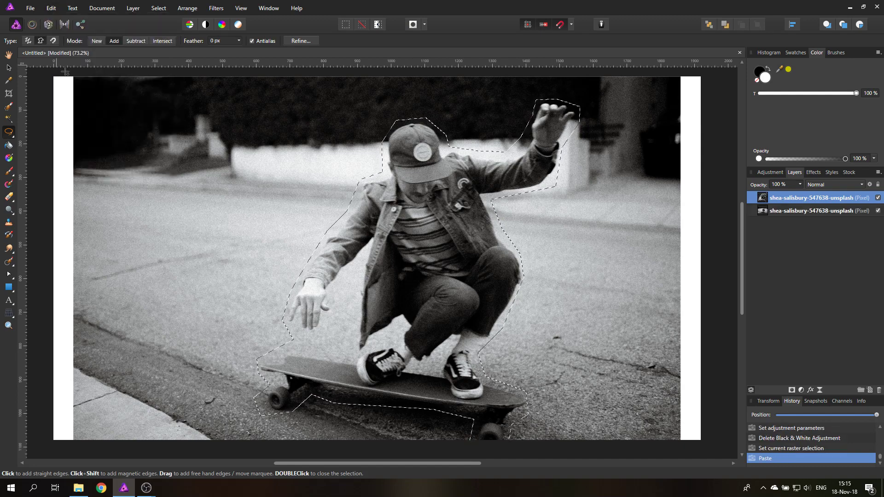
pyautogui.click(878, 210)
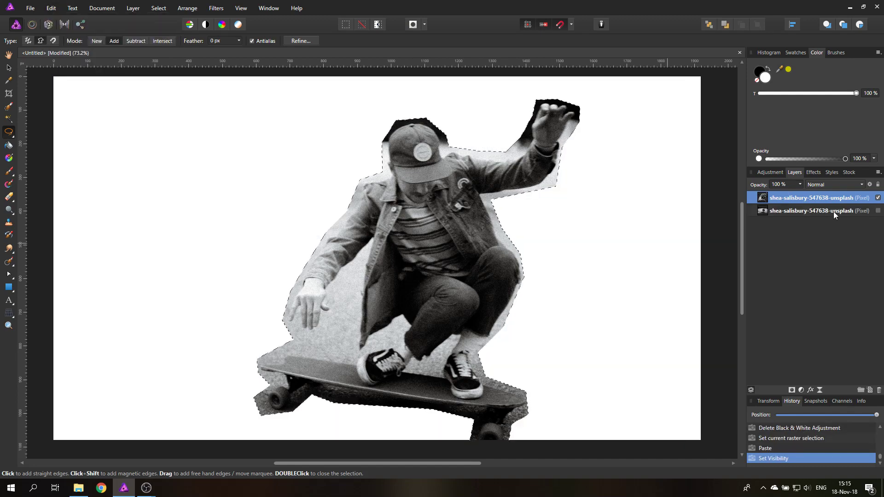
pyautogui.press('Ctrl+D')
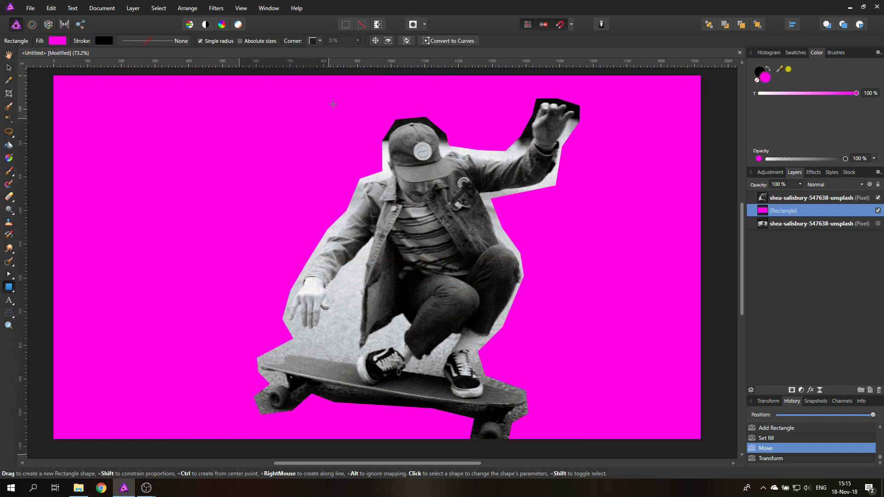
# Step: Cover the poster's middle with a second rectangle filled yellow over the skateboarder
pyautogui.moveTo(239, 84); pyautogui.dragTo(596, 455)
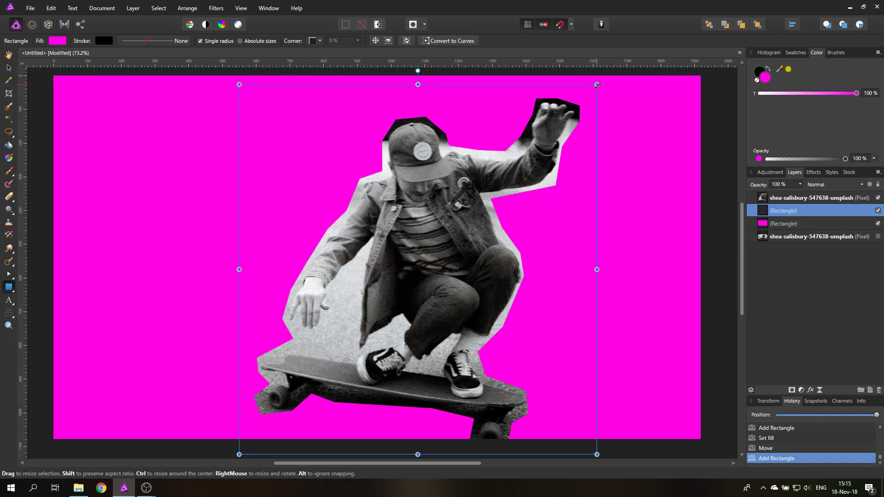
pyautogui.click(61, 41)
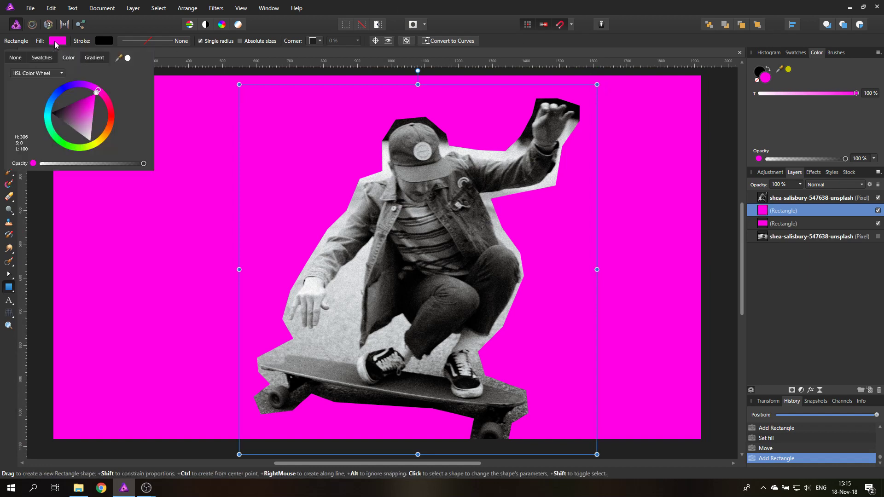
pyautogui.click(95, 142)
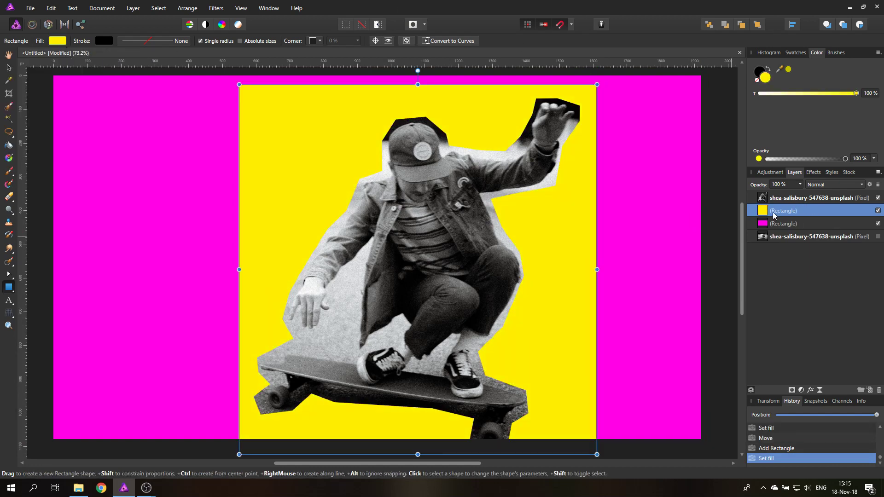
pyautogui.click(878, 197)
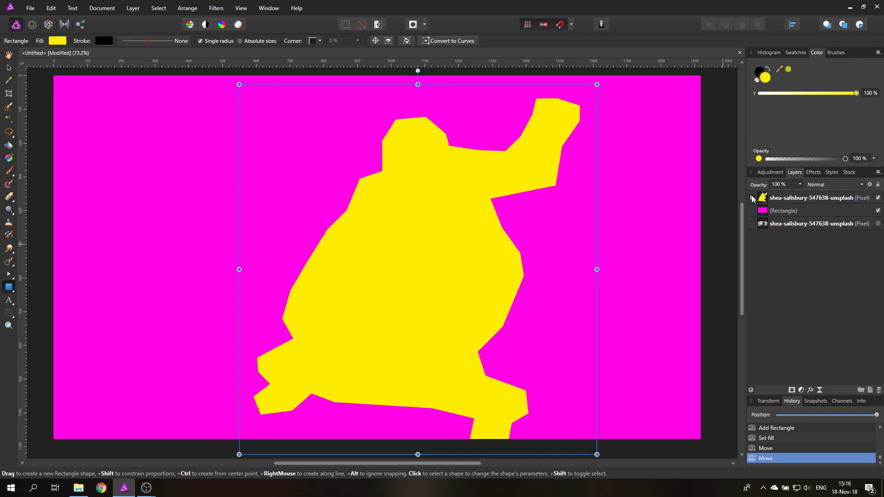
# Step: Blend the yellow rectangle in Darken mode so it tints the skateboarder yellow
pyautogui.click(834, 185)
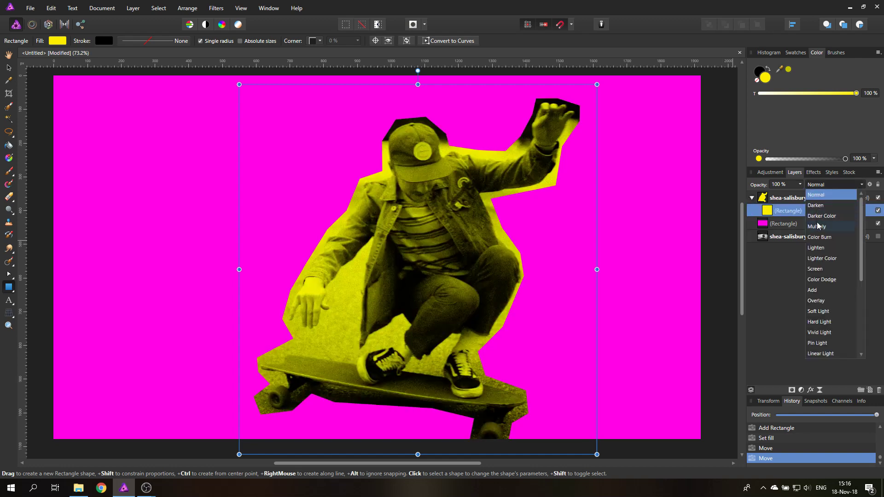
pyautogui.moveTo(821, 205)
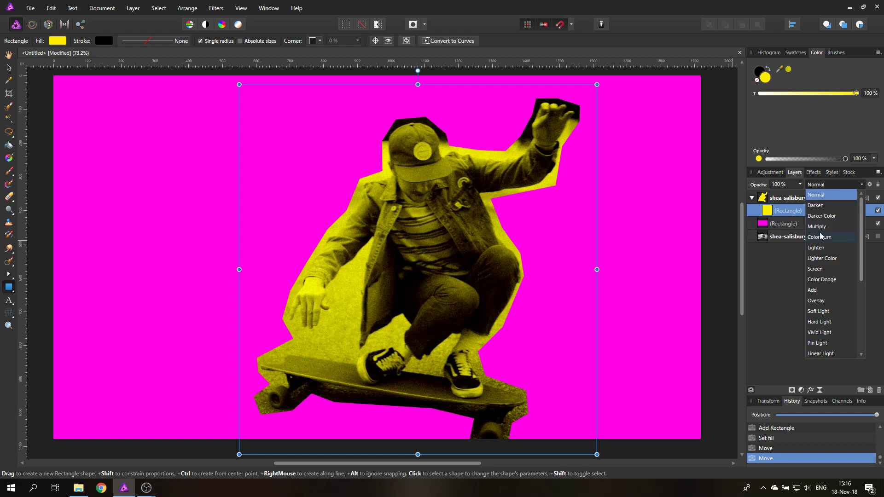
pyautogui.click(816, 248)
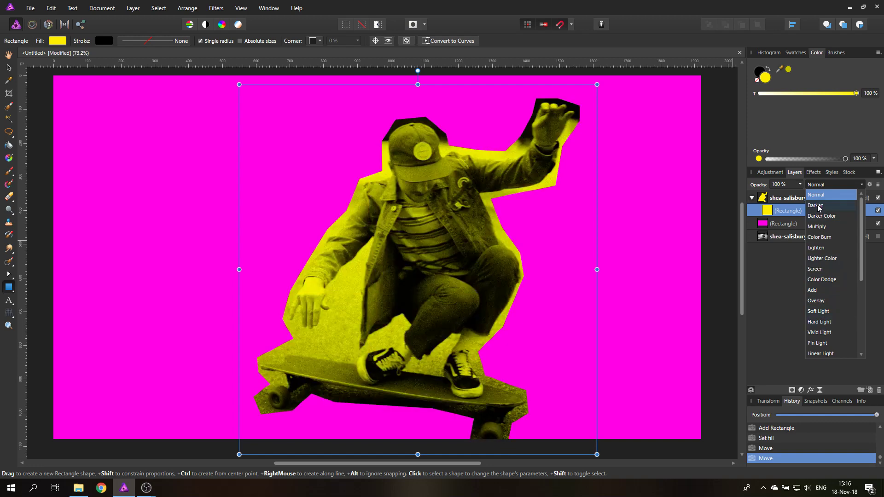
pyautogui.click(816, 205)
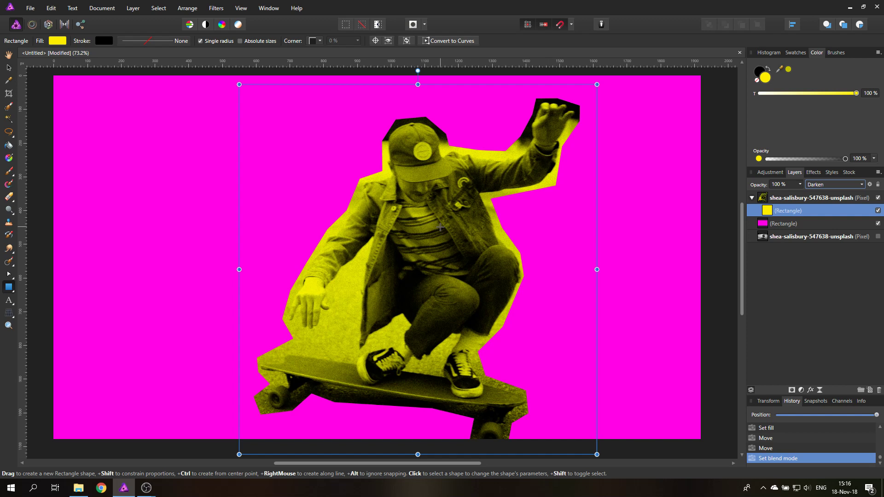
pyautogui.moveTo(499, 260)
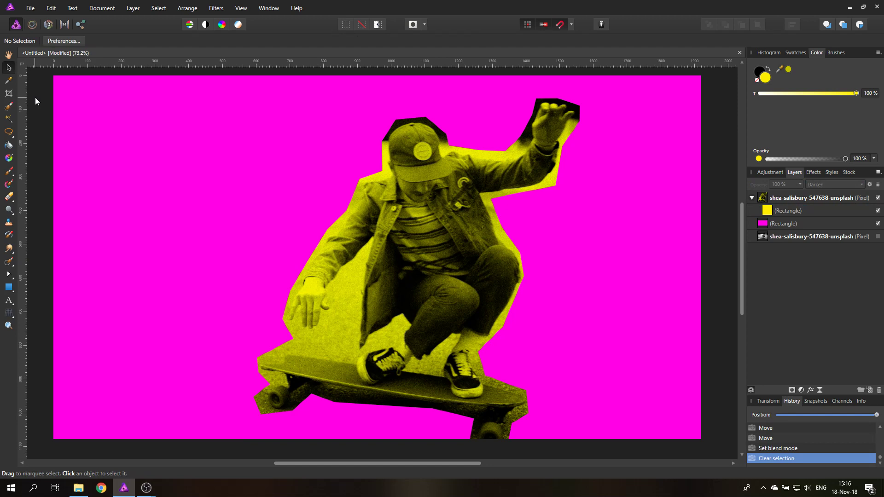
pyautogui.moveTo(9, 288)
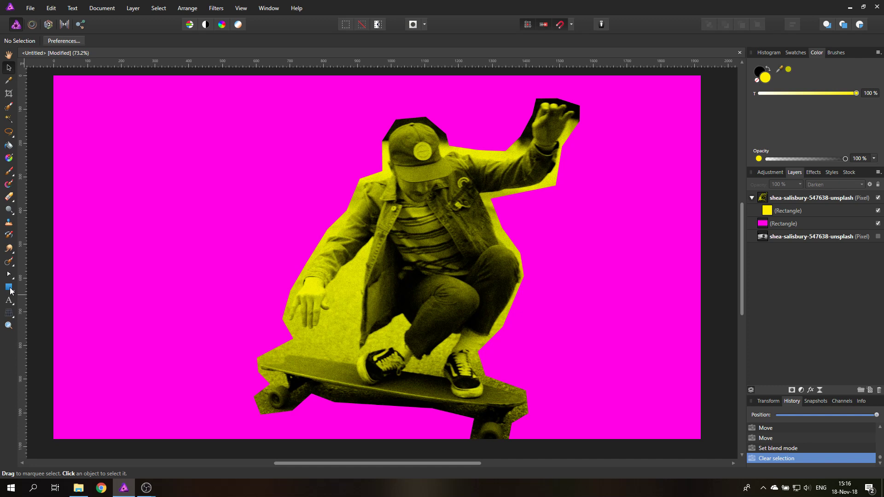
# Step: Add a long black-filled bar on the poster's left side
pyautogui.click(8, 287)
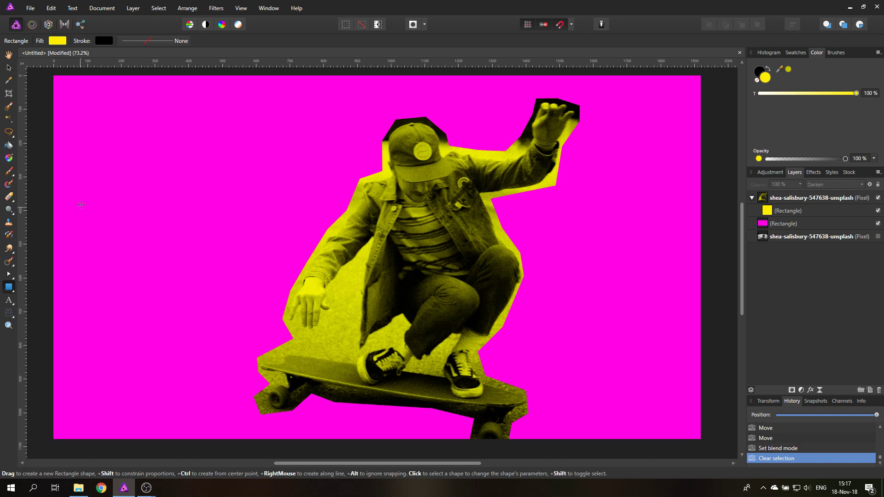
pyautogui.moveTo(74, 202); pyautogui.dragTo(300, 250)
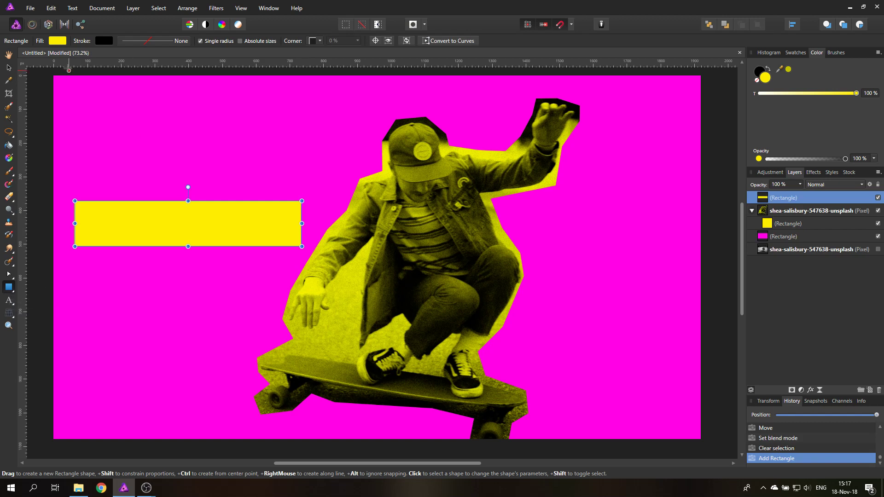
pyautogui.click(57, 39)
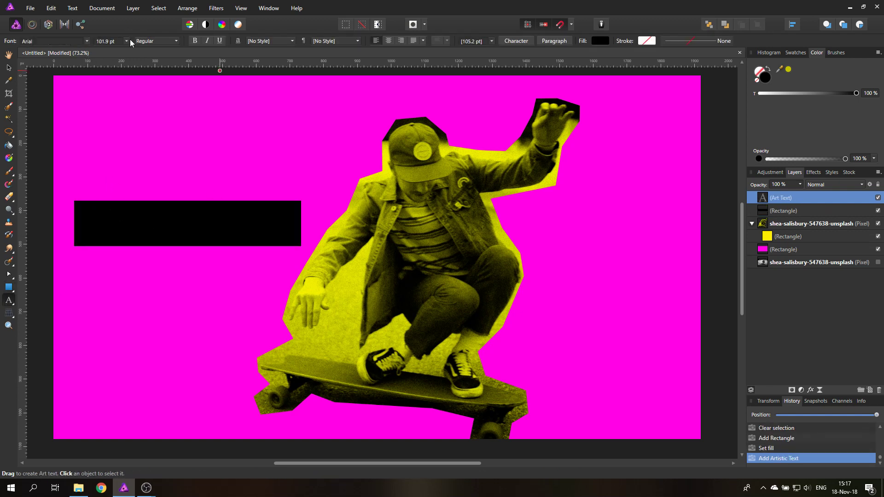
# Step: Start an Artistic Text object beside the bar in Arial with Black weight
pyautogui.click(175, 41)
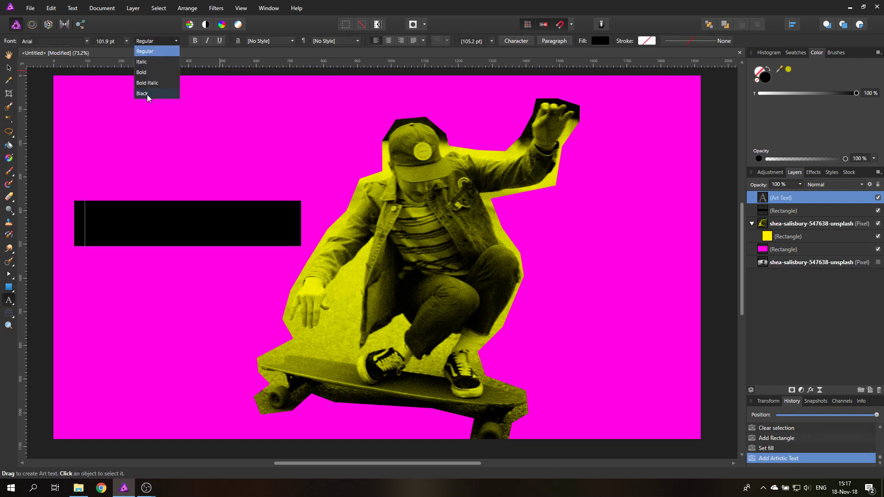
pyautogui.click(143, 94)
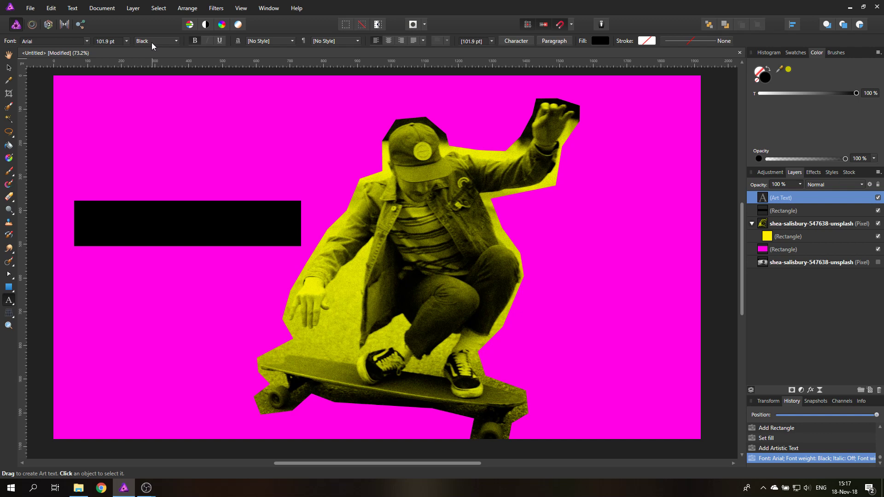
# Step: Letter the bar WE GO WILD in magenta, with GO recoloured yellow
pyautogui.click(100, 223)
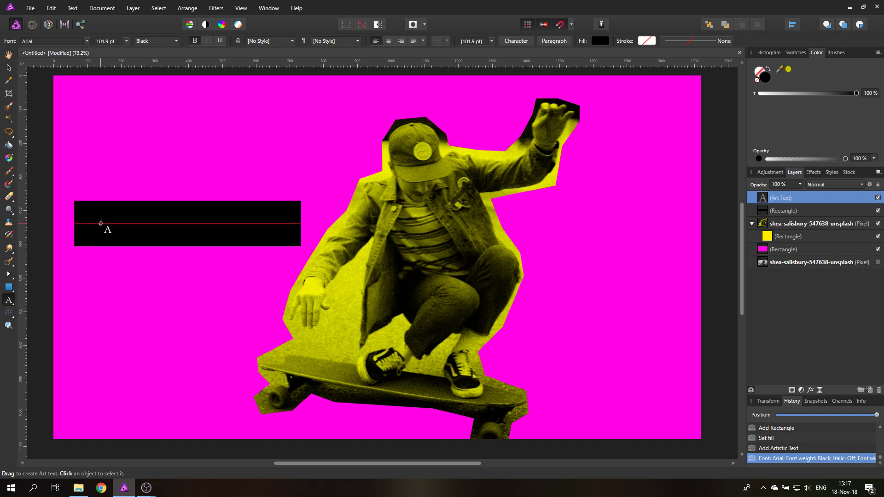
pyautogui.write('Go Wild')
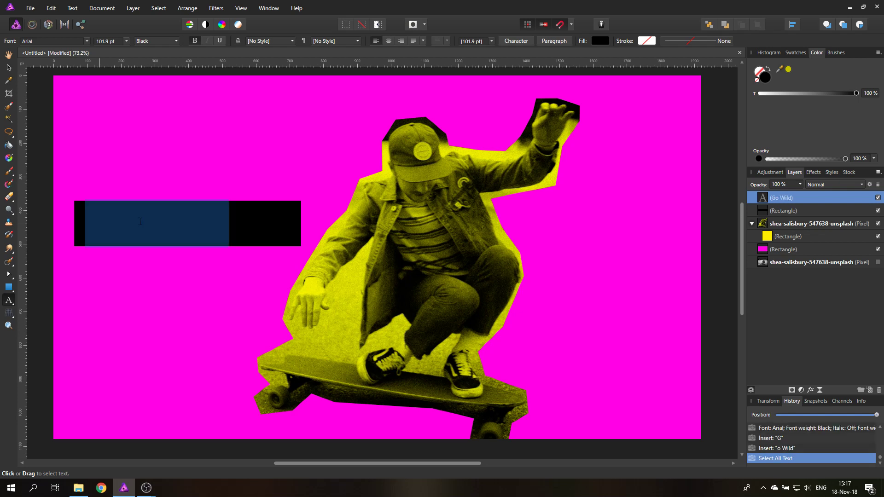
pyautogui.click(599, 41)
pyautogui.write('GO WI')
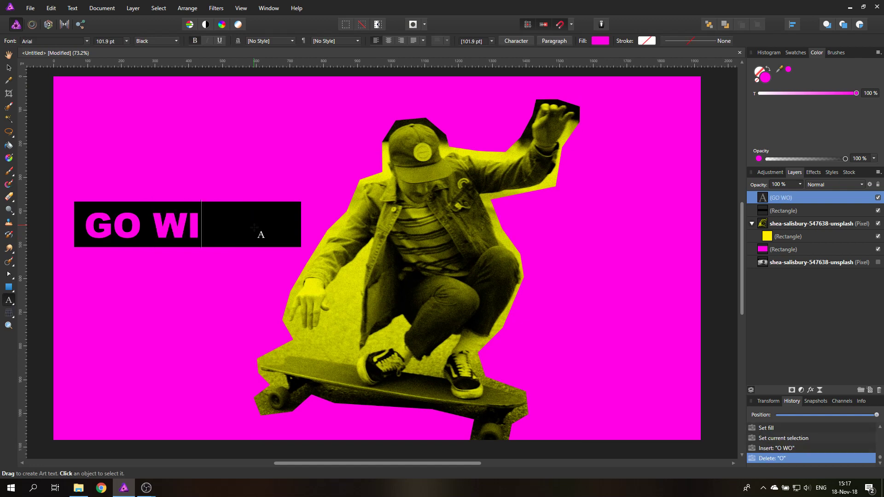
pyautogui.write('LD')
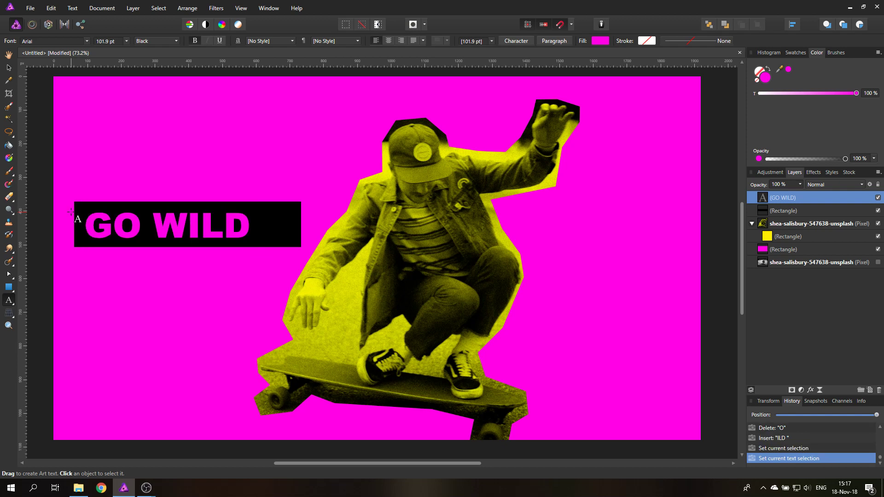
pyautogui.write('WE')
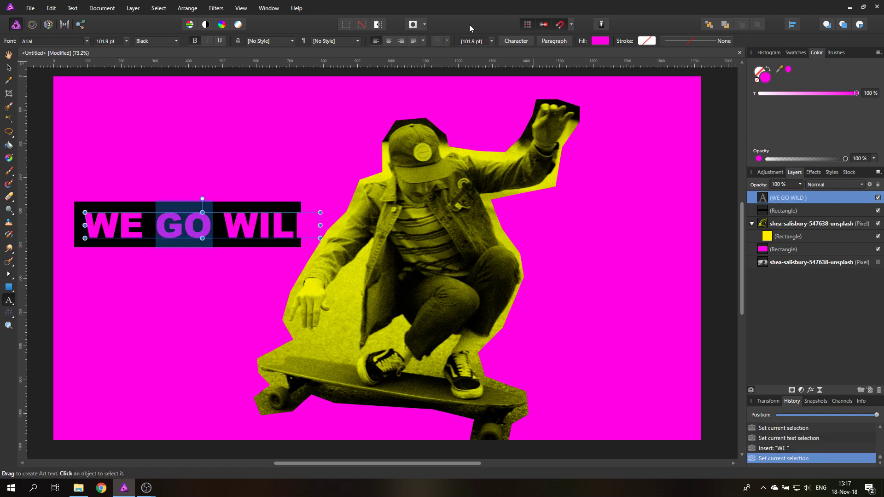
pyautogui.click(601, 41)
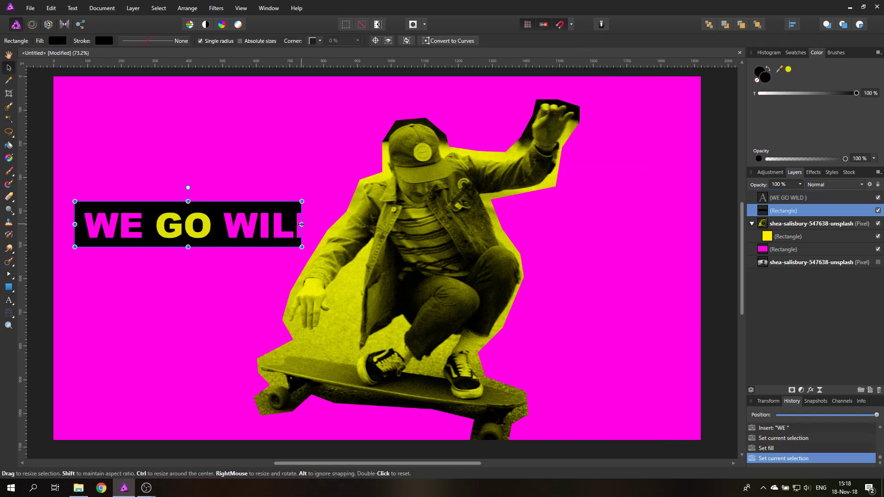
# Step: Widen the black bar to fit the headline and centre the text vertically on it
pyautogui.moveTo(302, 233); pyautogui.dragTo(330, 233)
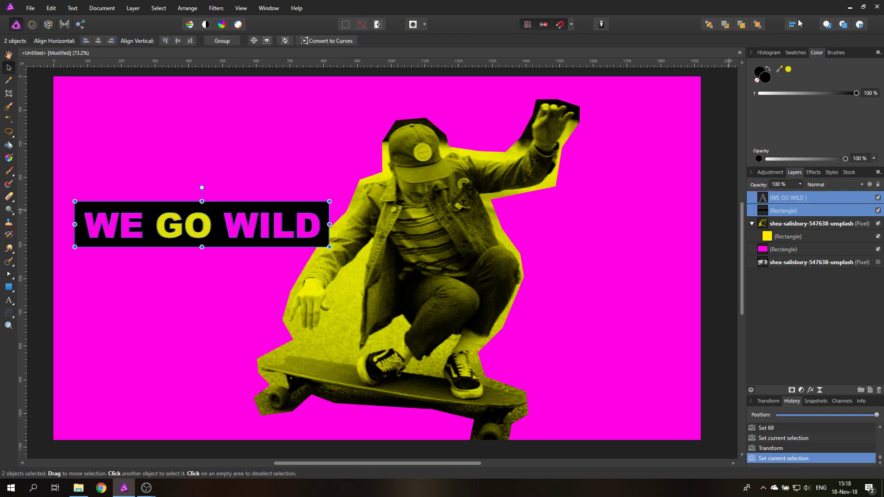
pyautogui.click(796, 24)
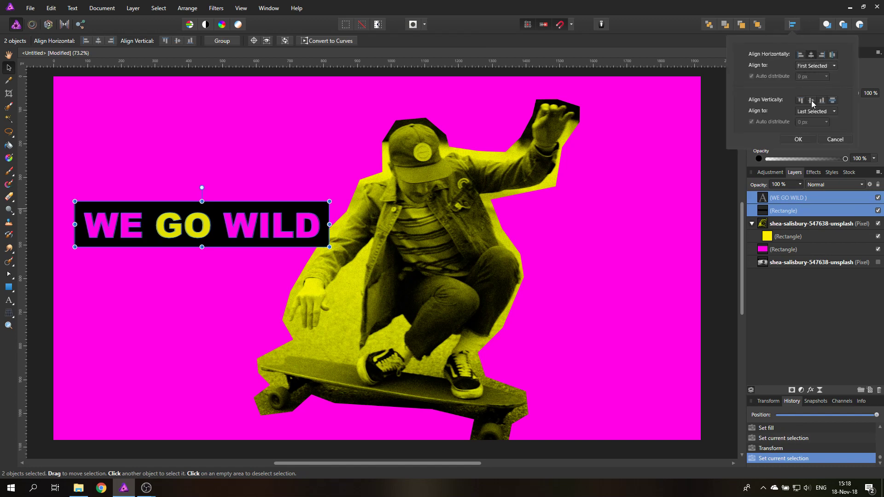
pyautogui.click(798, 139)
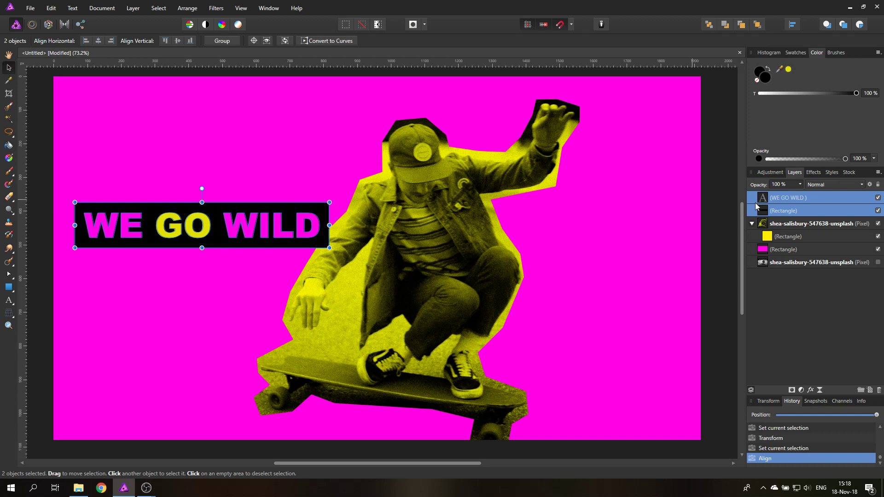
pyautogui.moveTo(794, 216)
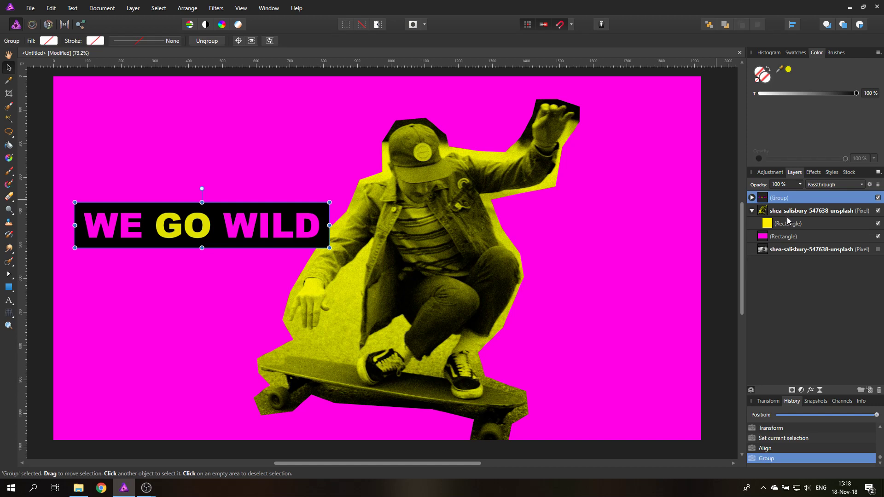
pyautogui.moveTo(359, 177)
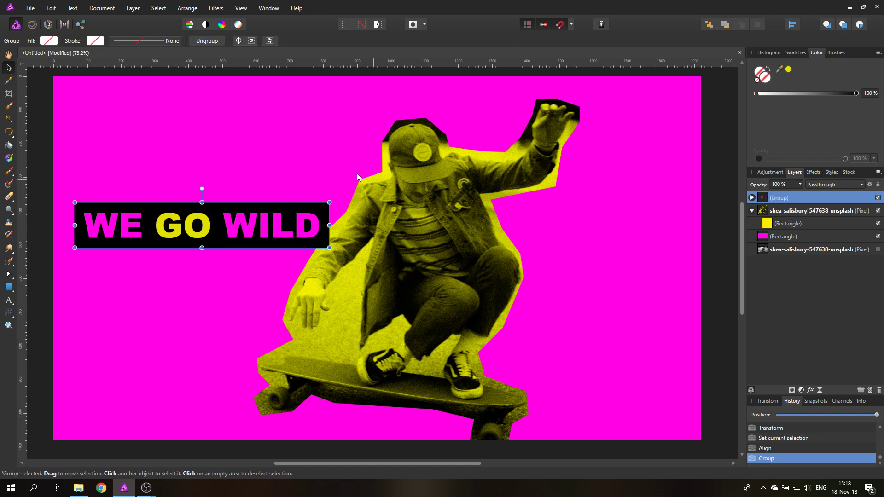
pyautogui.moveTo(330, 201)
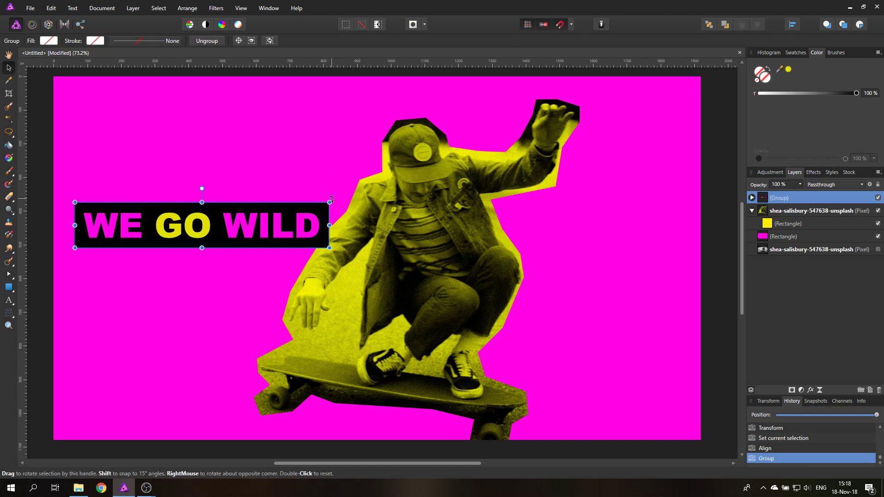
# Step: Tilt the WE GO WILD box and make the second black box read THIS MONDAY
pyautogui.moveTo(332, 200); pyautogui.dragTo(342, 125)
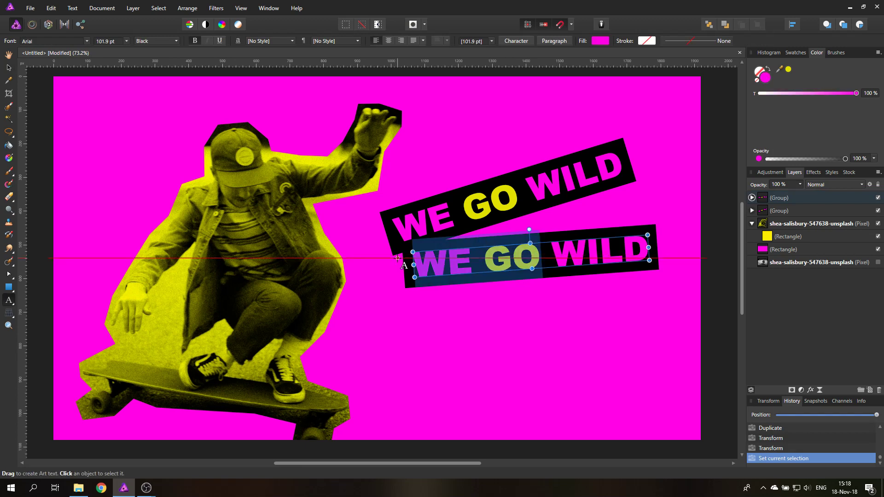
pyautogui.write('THIS')
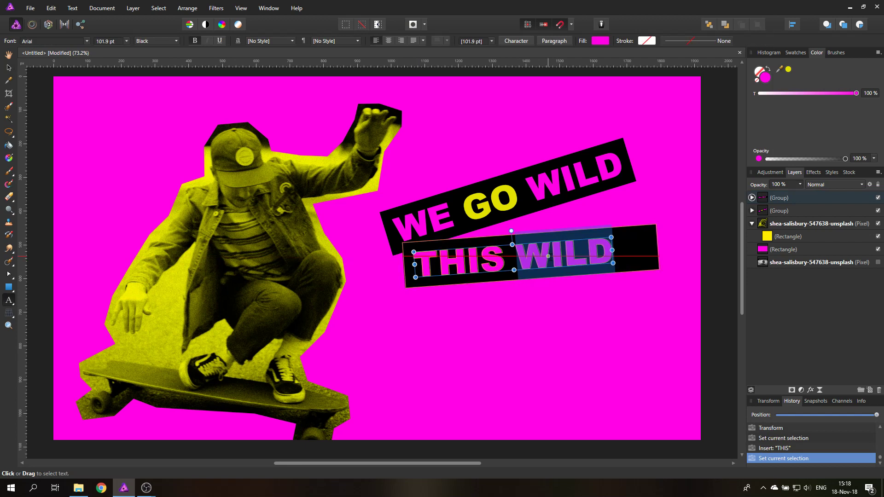
pyautogui.write('MONDAY')
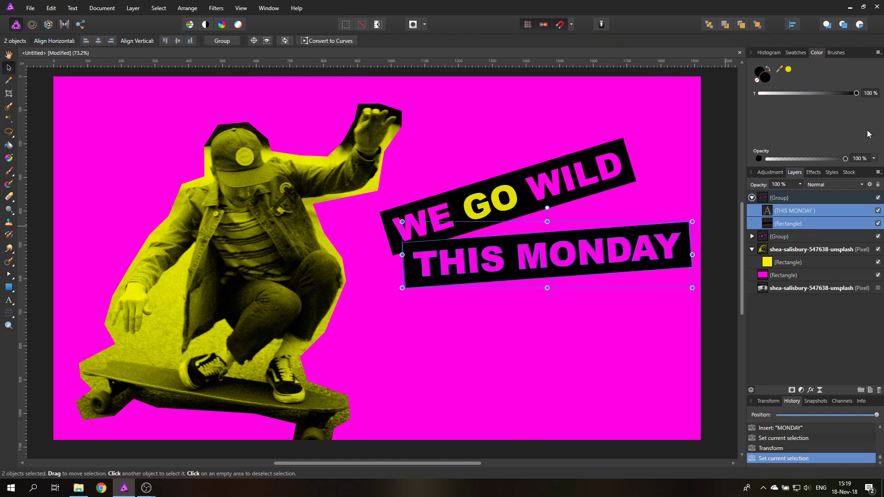
# Step: Align THIS MONDAY within its box and colour the word MONDAY cyan
pyautogui.click(793, 25)
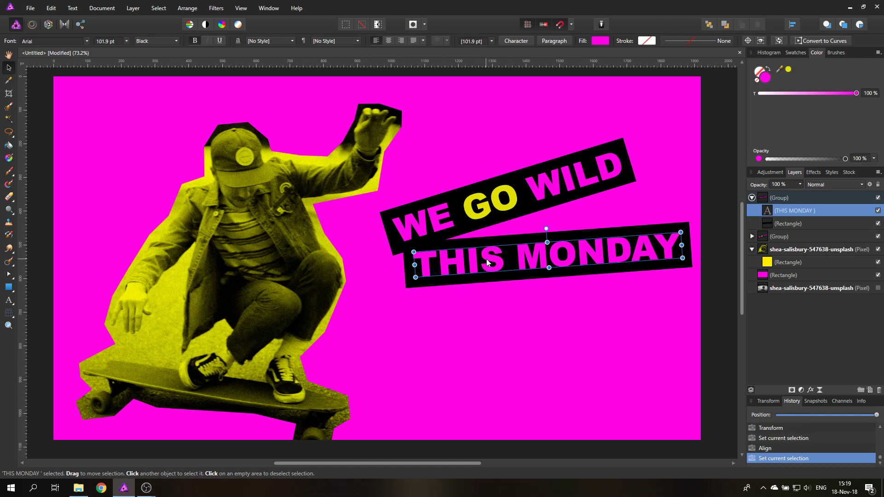
pyautogui.click(488, 262)
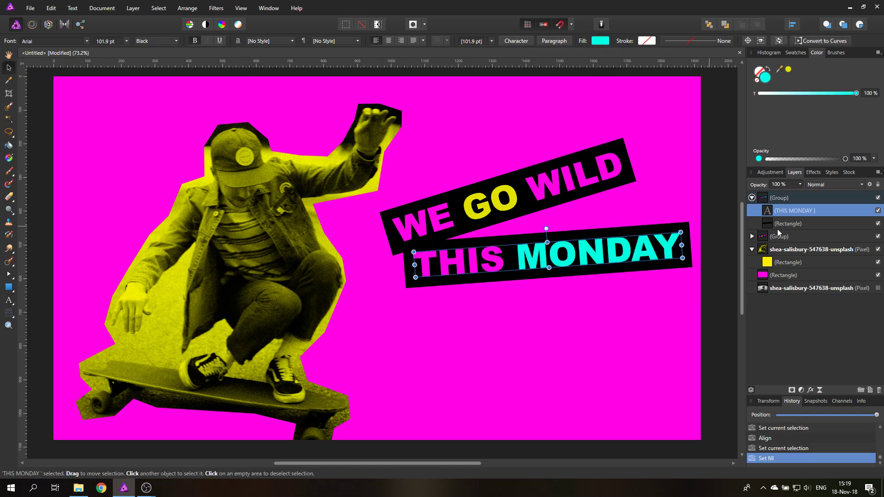
# Step: Move the THIS MONDAY group so its box sits tucked just under WE GO WILD
pyautogui.click(779, 197)
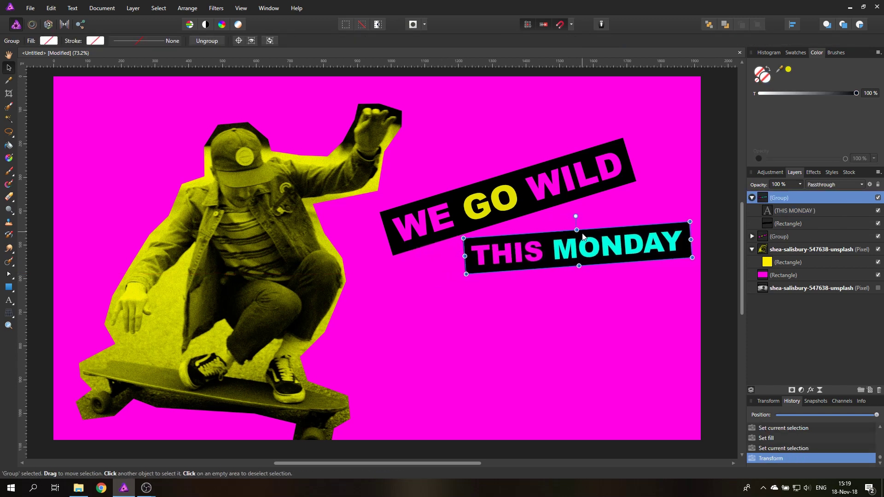
pyautogui.moveTo(584, 257); pyautogui.dragTo(559, 237)
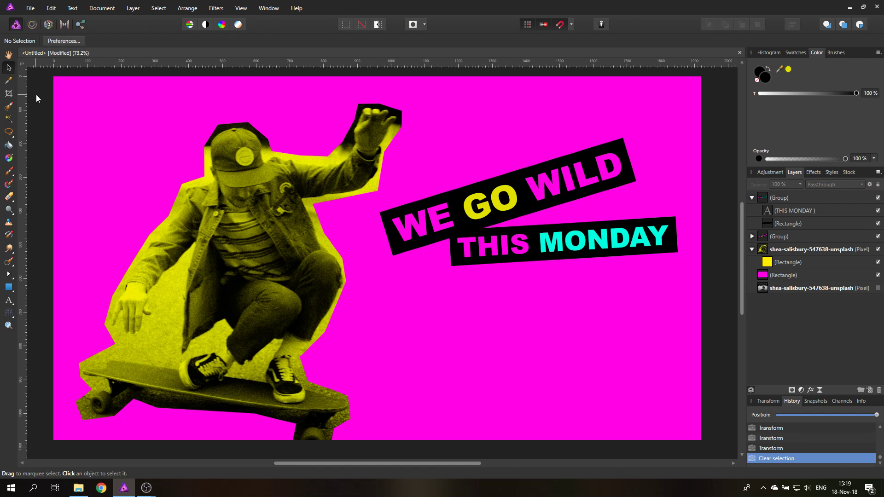
pyautogui.moveTo(40, 92)
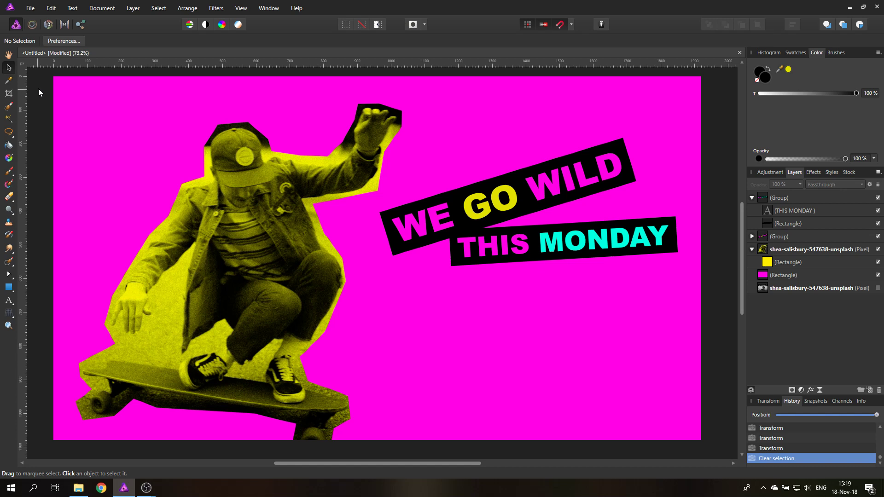
pyautogui.moveTo(570, 239)
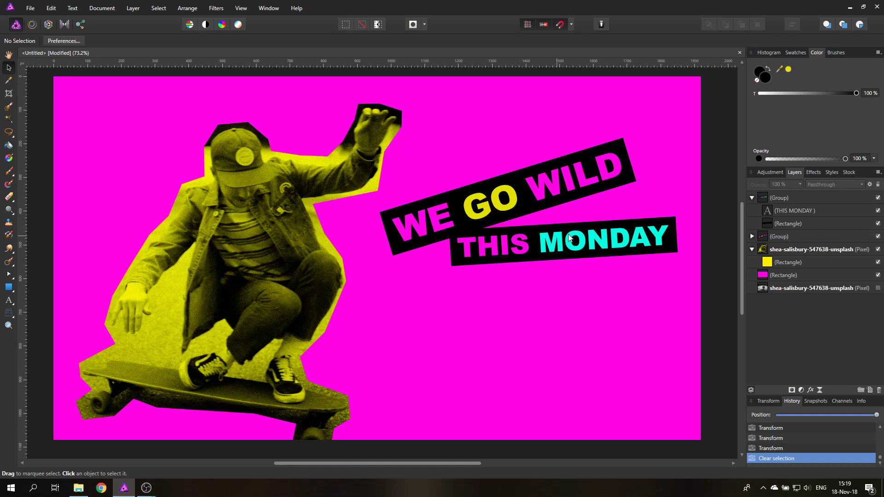
# Step: Convert the black rectangle behind THIS MONDAY into an editable curve
pyautogui.click(789, 222)
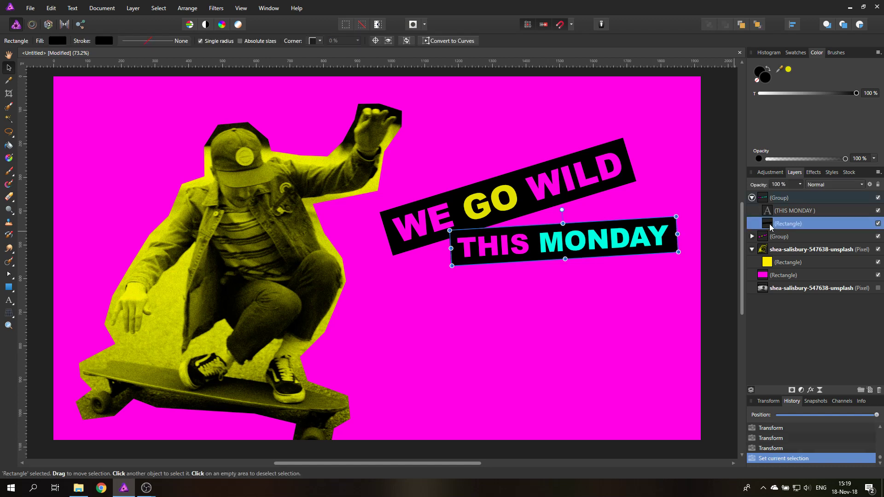
pyautogui.rightClick(571, 231)
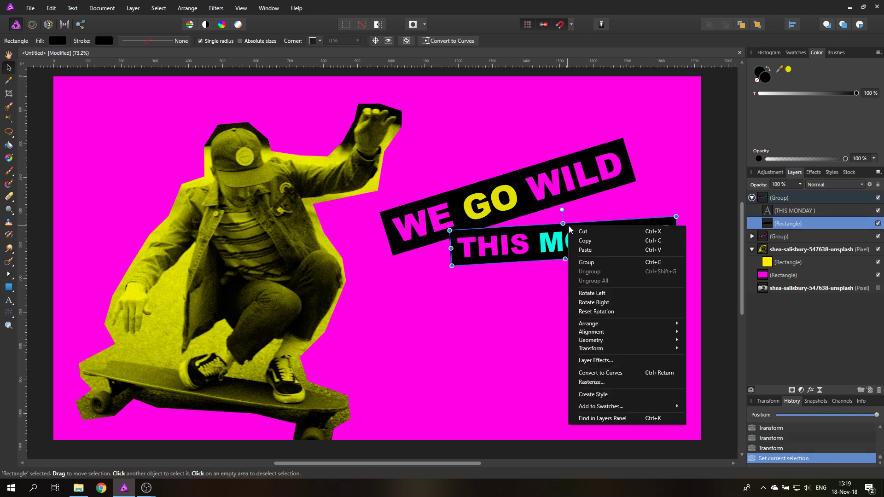
pyautogui.moveTo(599, 374)
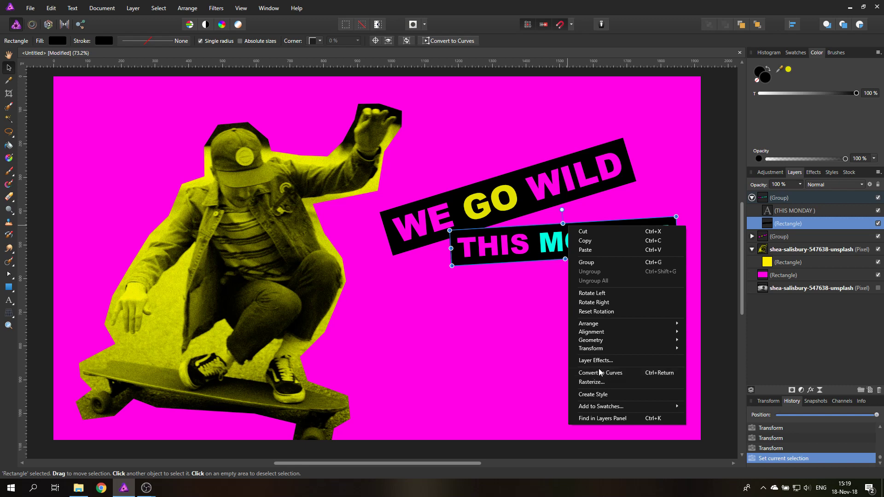
pyautogui.click(601, 372)
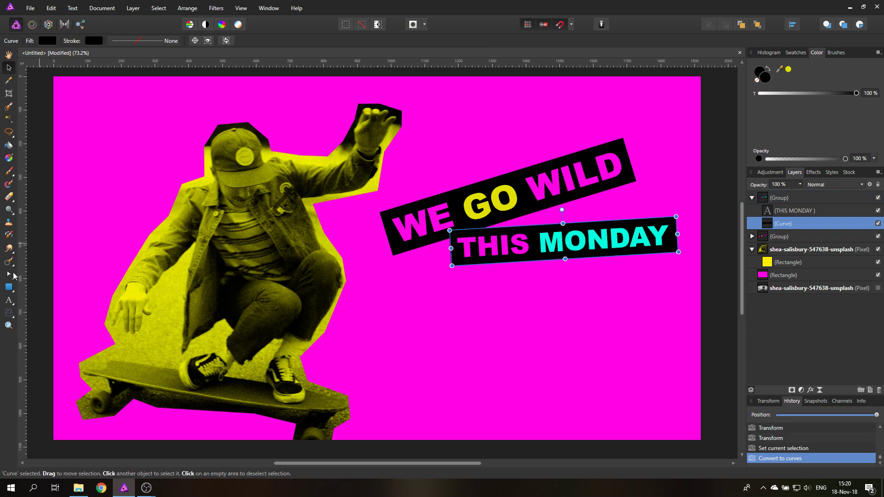
pyautogui.moveTo(8, 275)
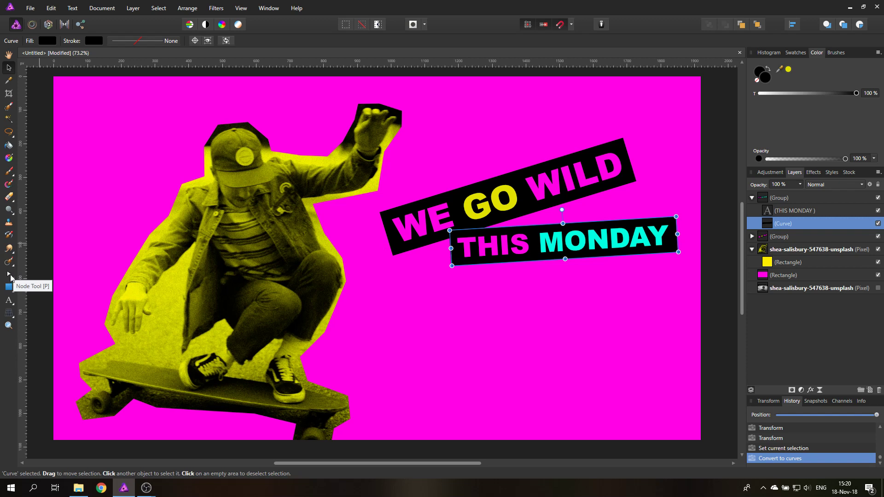
# Step: With the Node Tool, drag the THIS MONDAY box's corners into a wider, slanted irregular quad
pyautogui.click(8, 275)
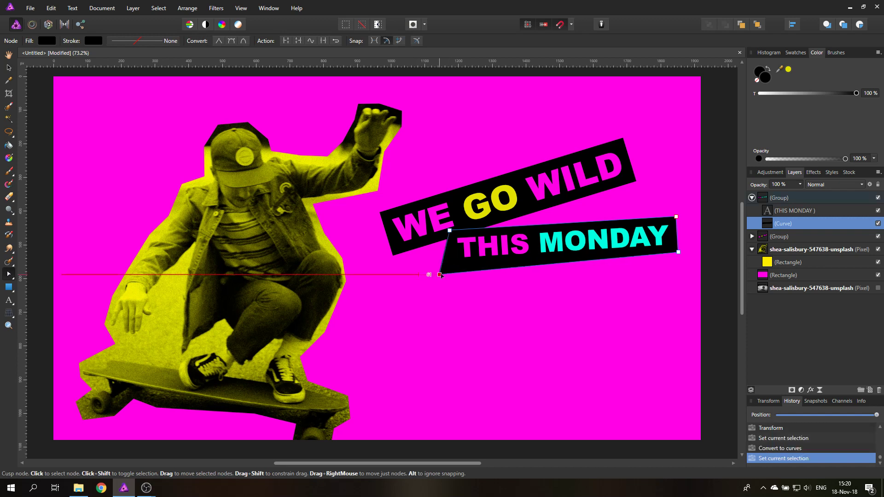
pyautogui.moveTo(441, 276); pyautogui.dragTo(674, 190)
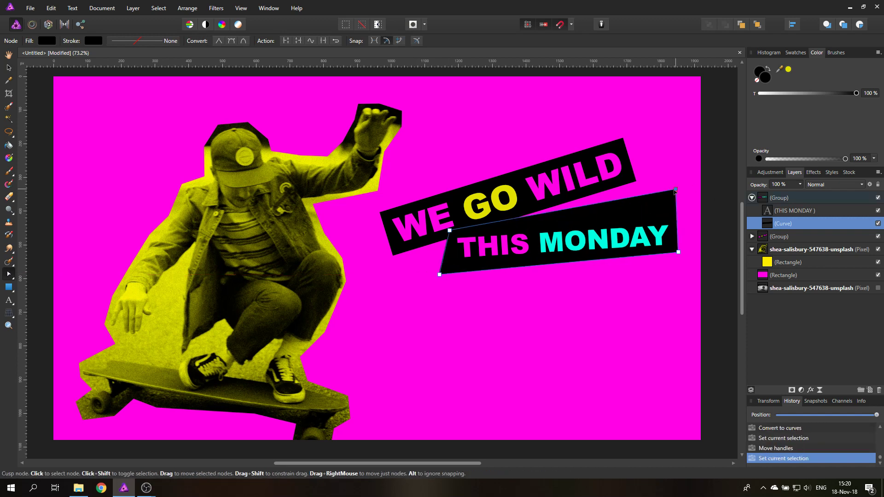
pyautogui.moveTo(676, 191); pyautogui.dragTo(678, 204)
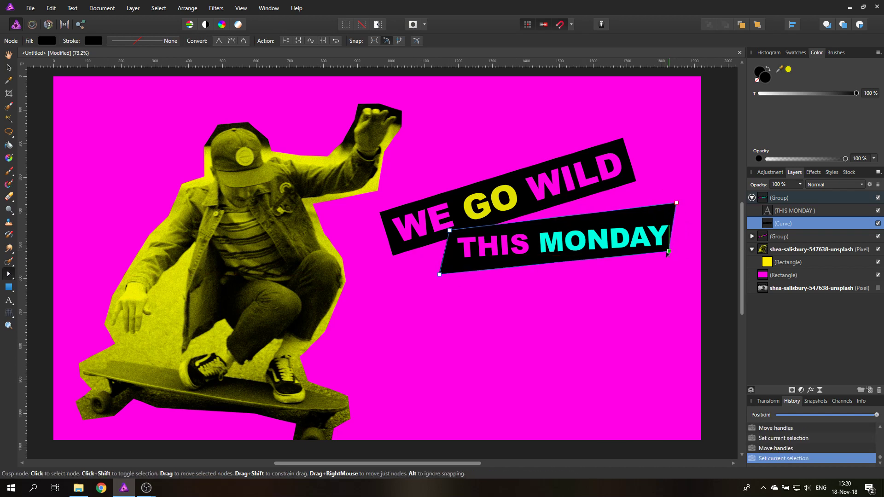
pyautogui.moveTo(668, 252); pyautogui.dragTo(693, 250)
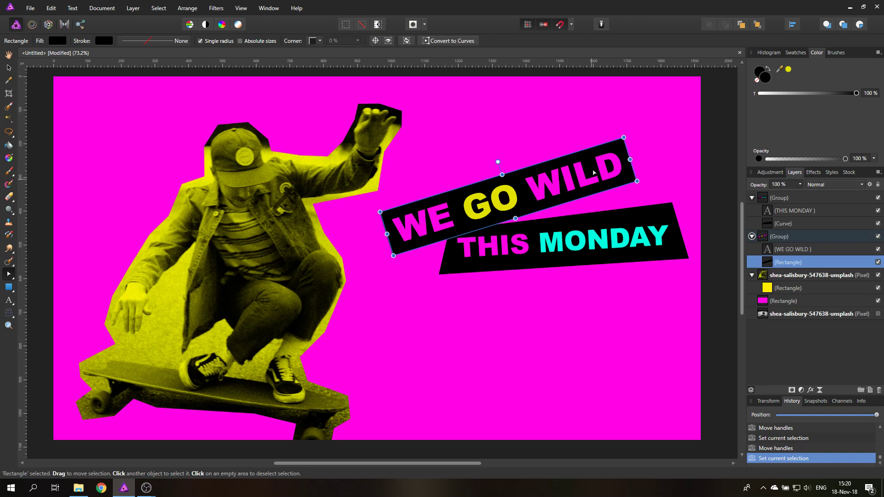
pyautogui.moveTo(613, 148)
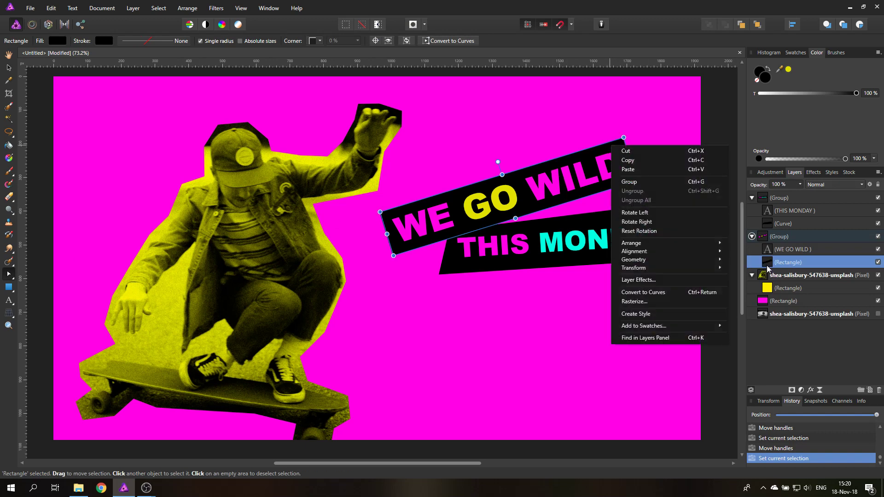
pyautogui.moveTo(653, 315)
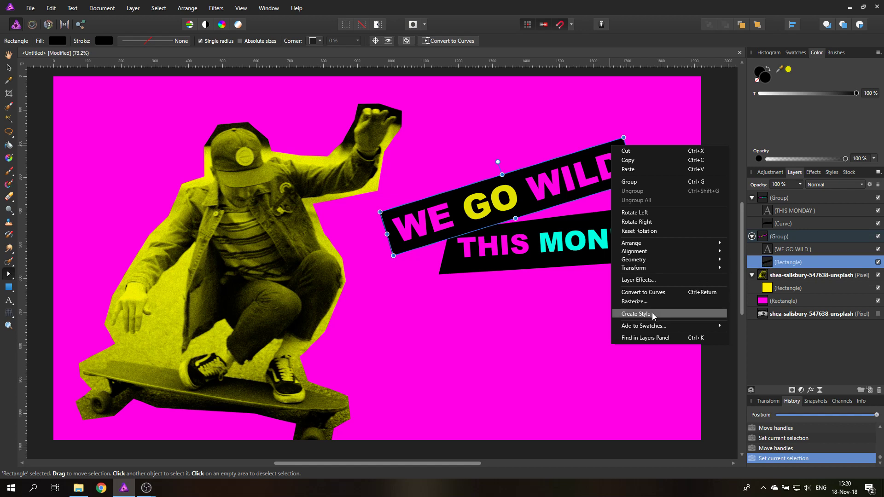
pyautogui.moveTo(658, 297)
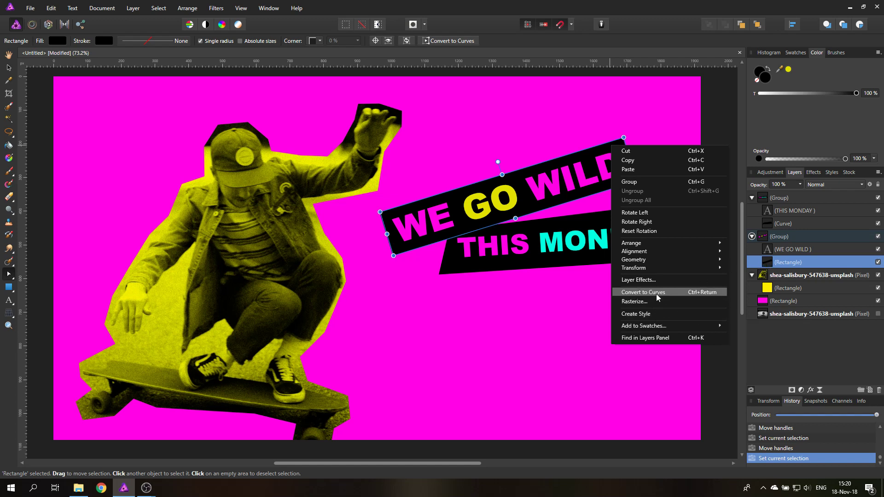
# Step: Convert the WE GO WILD box to curves and pull its top-right corner up into a flared point
pyautogui.click(643, 292)
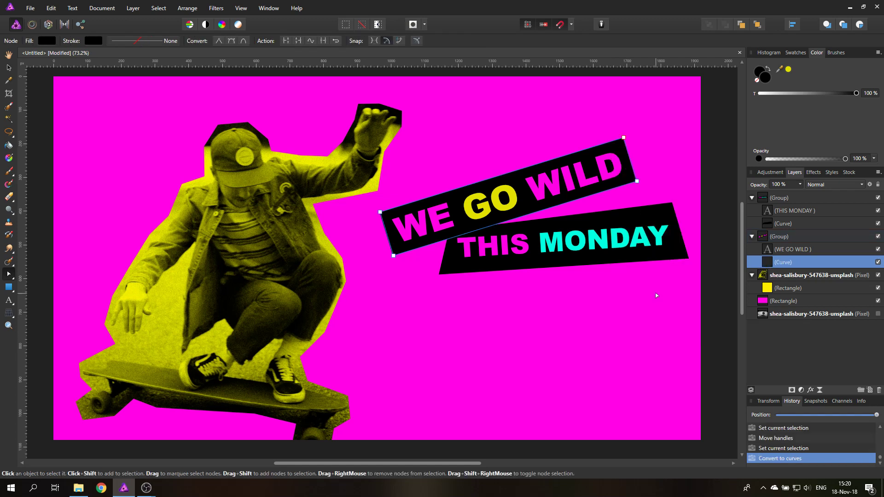
pyautogui.moveTo(8, 275)
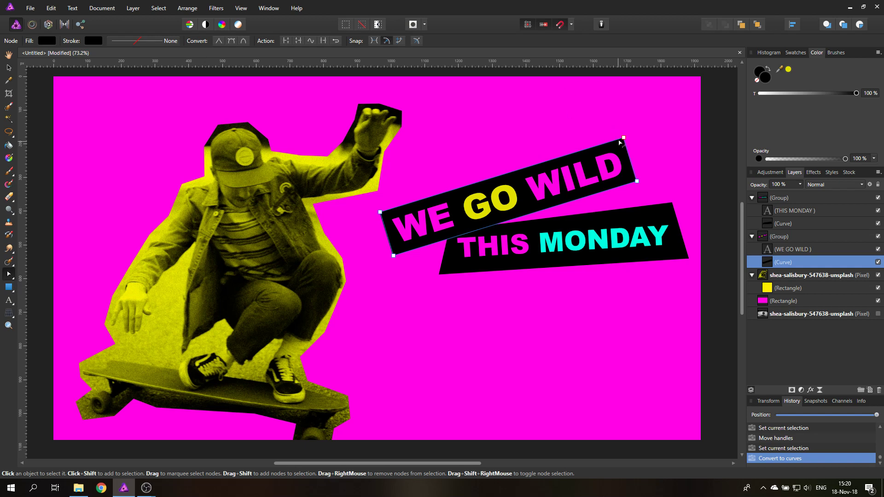
pyautogui.moveTo(623, 137); pyautogui.dragTo(645, 102)
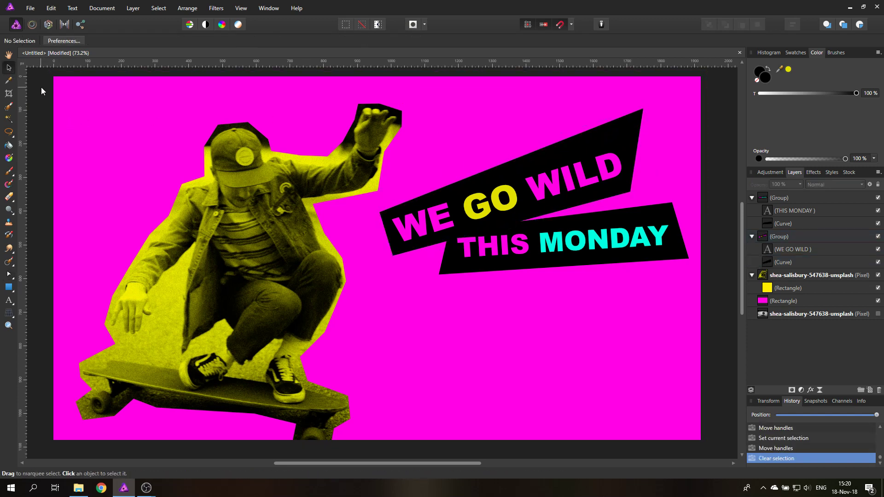
pyautogui.moveTo(548, 133)
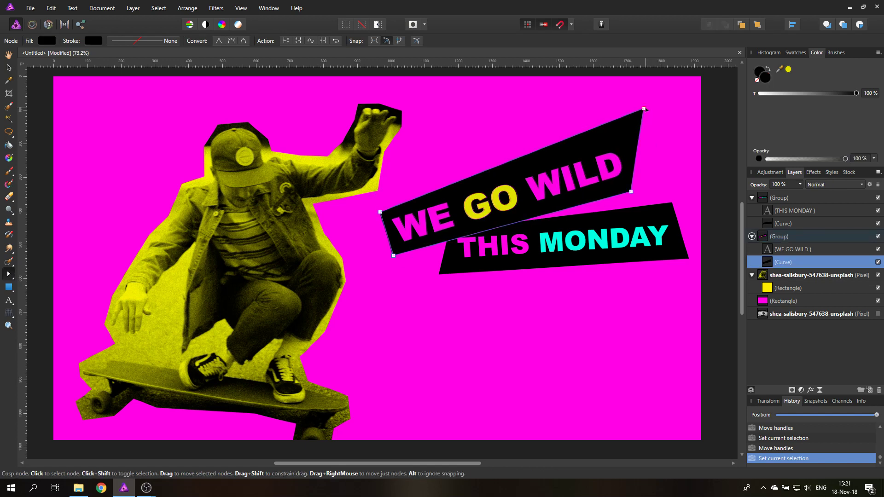
pyautogui.moveTo(644, 108); pyautogui.dragTo(624, 122)
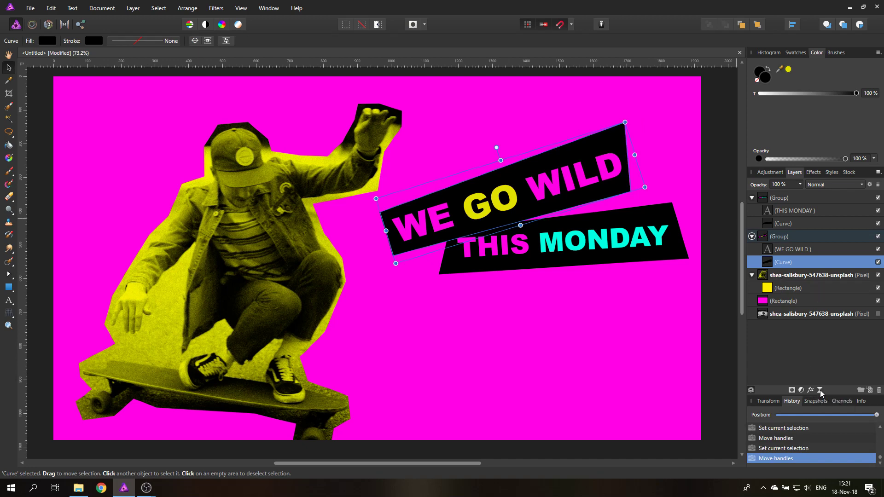
# Step: Add a live Halftone filter to the skateboarder photo
pyautogui.click(820, 391)
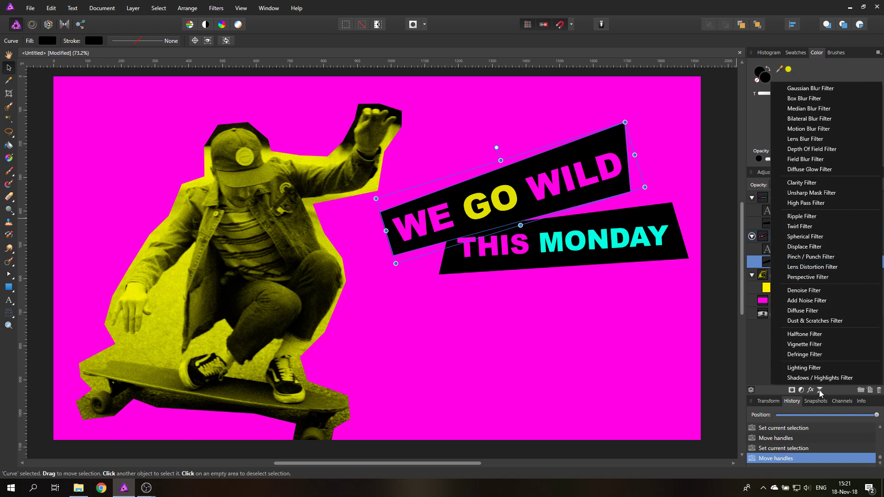
pyautogui.moveTo(807, 339)
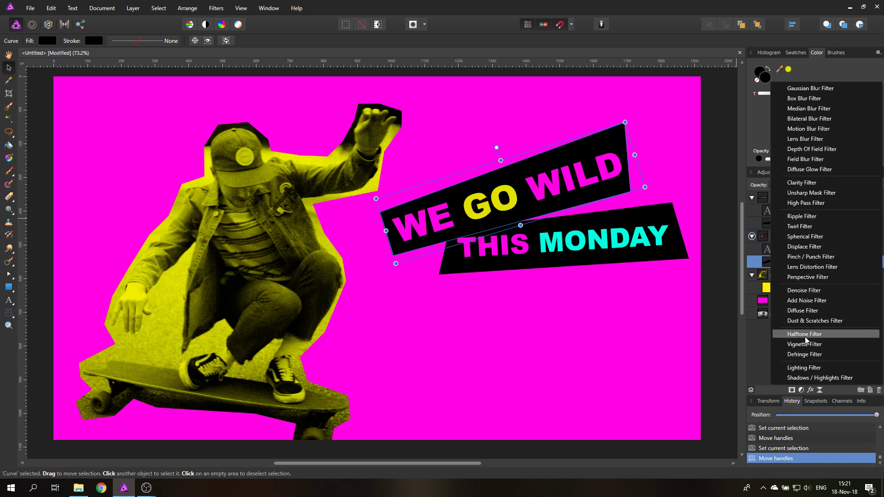
pyautogui.click(804, 335)
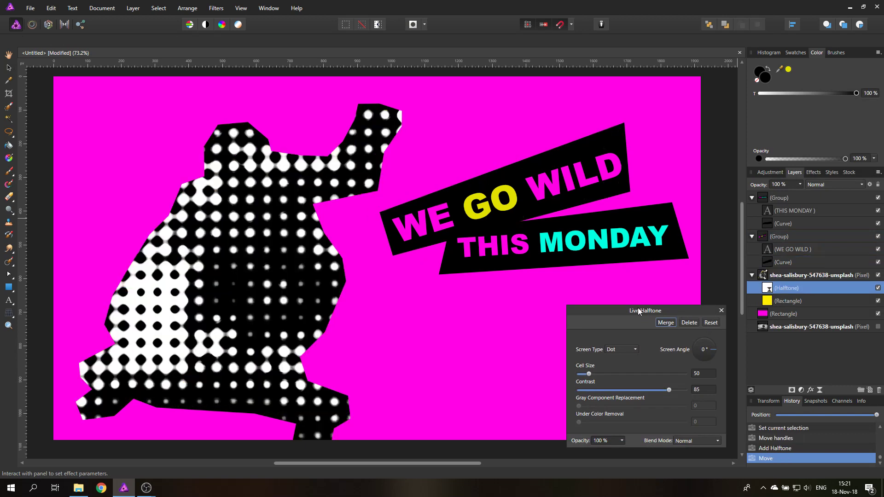
pyautogui.moveTo(645, 310); pyautogui.dragTo(586, 275)
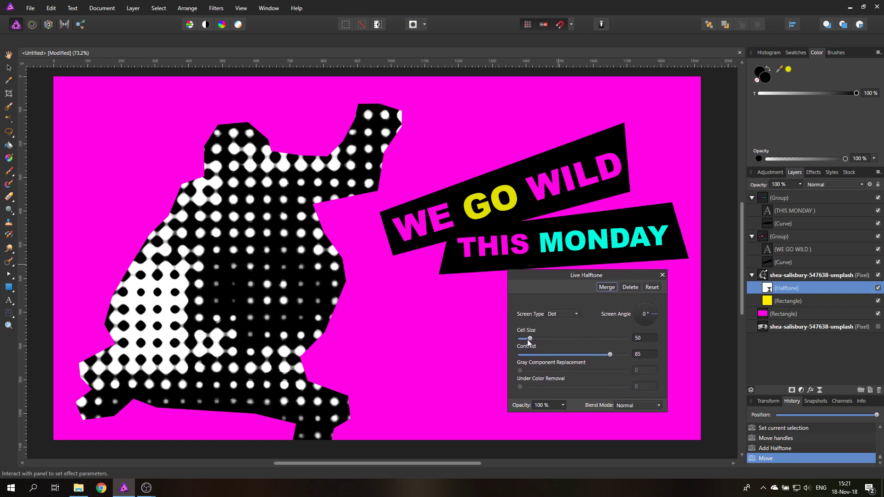
# Step: Tune the halftone Cell Size up to about 17 for large, coarse dots
pyautogui.moveTo(529, 338); pyautogui.dragTo(520, 338)
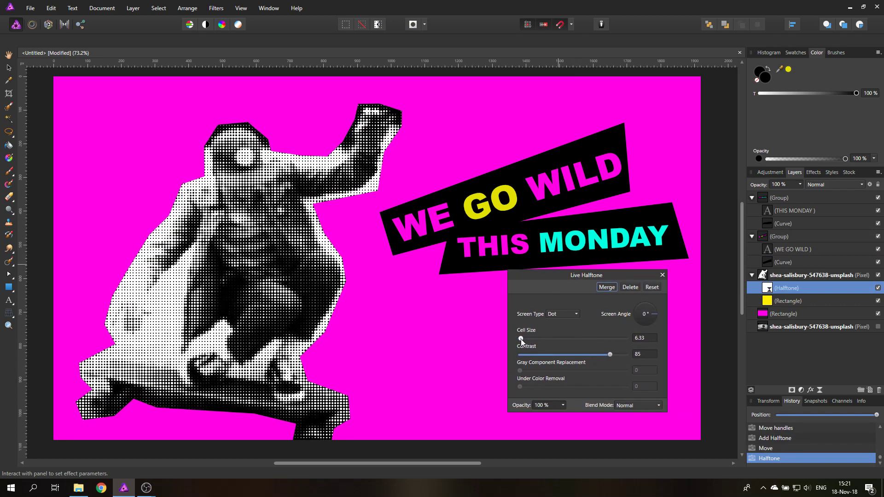
pyautogui.moveTo(520, 339); pyautogui.dragTo(547, 338)
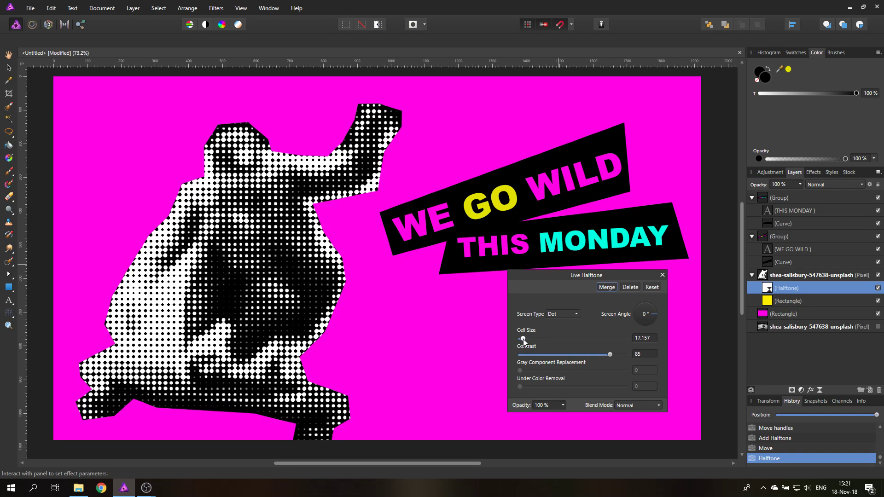
pyautogui.moveTo(522, 339); pyautogui.dragTo(518, 338)
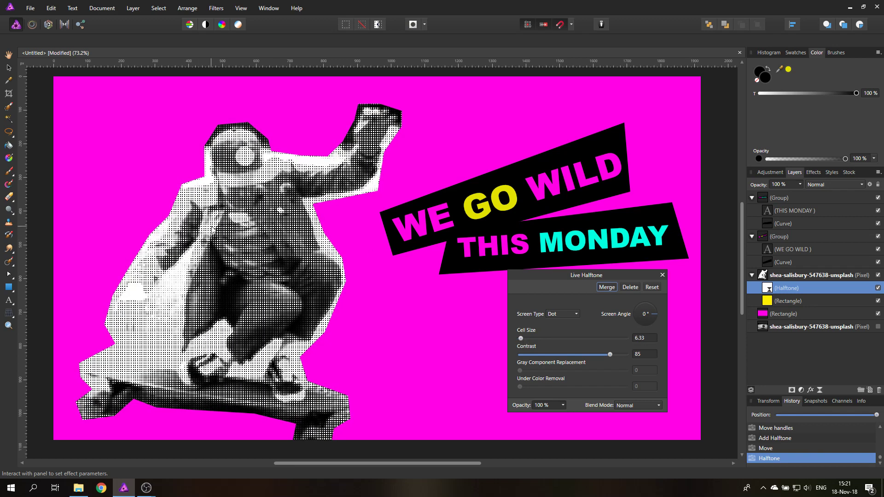
pyautogui.moveTo(520, 338); pyautogui.dragTo(523, 338)
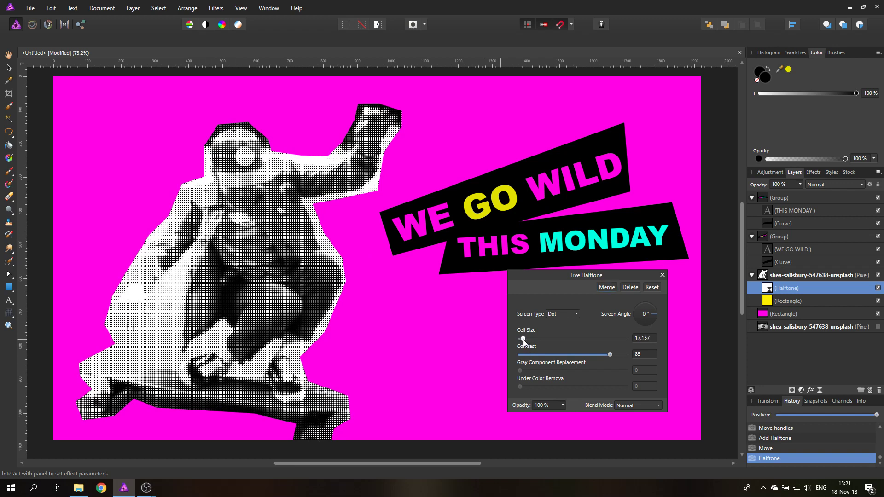
pyautogui.moveTo(522, 339); pyautogui.dragTo(524, 338)
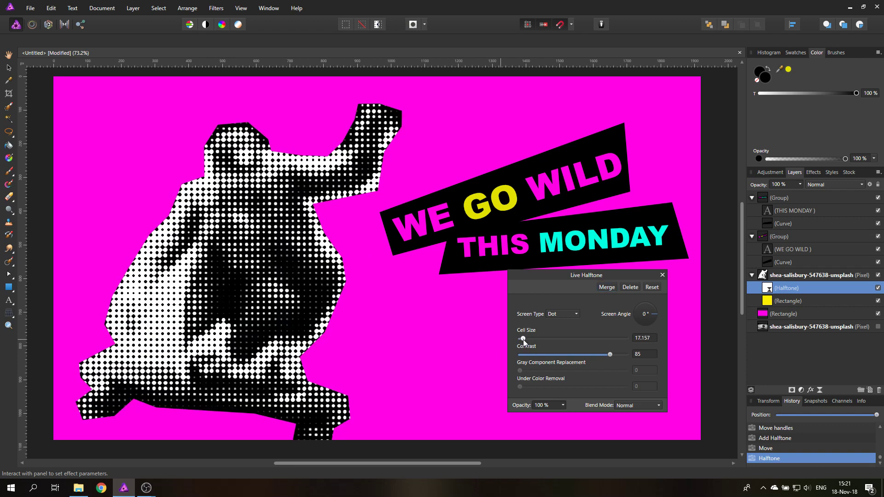
pyautogui.moveTo(671, 407)
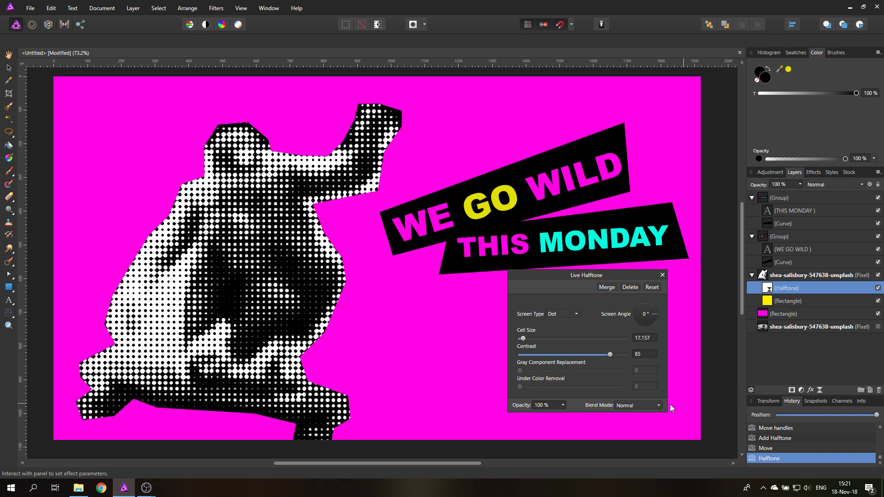
# Step: Set the halftone's blend mode to Overlay so the skater shows yellow with black dots
pyautogui.click(639, 406)
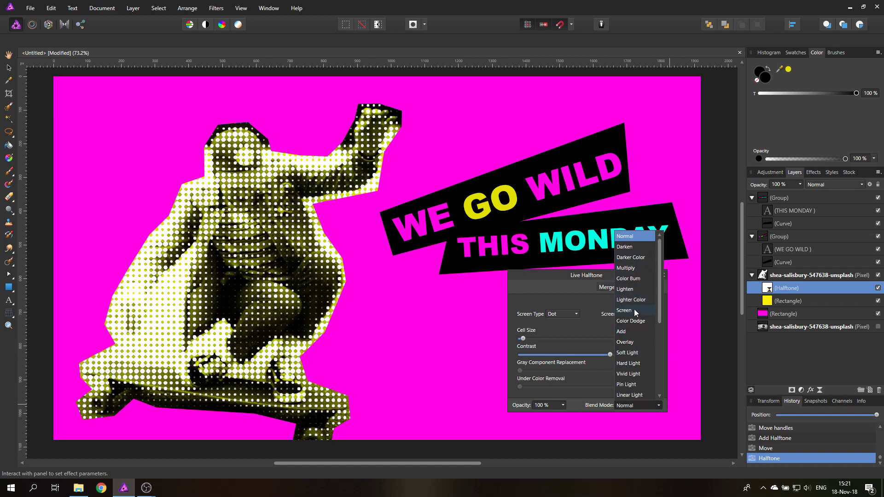
pyautogui.click(625, 341)
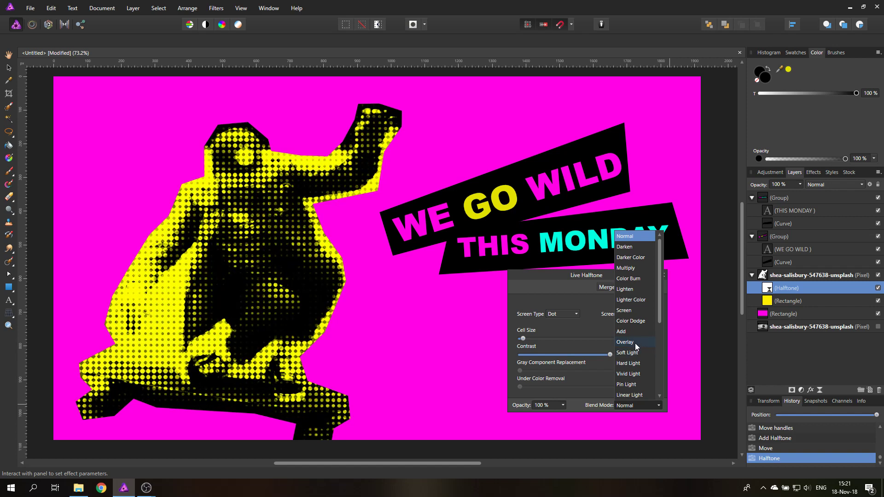
pyautogui.click(625, 342)
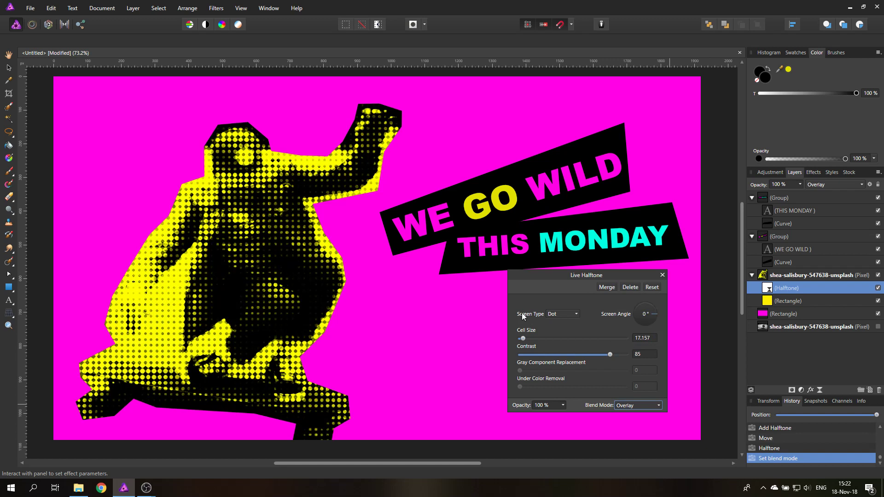
pyautogui.click(564, 314)
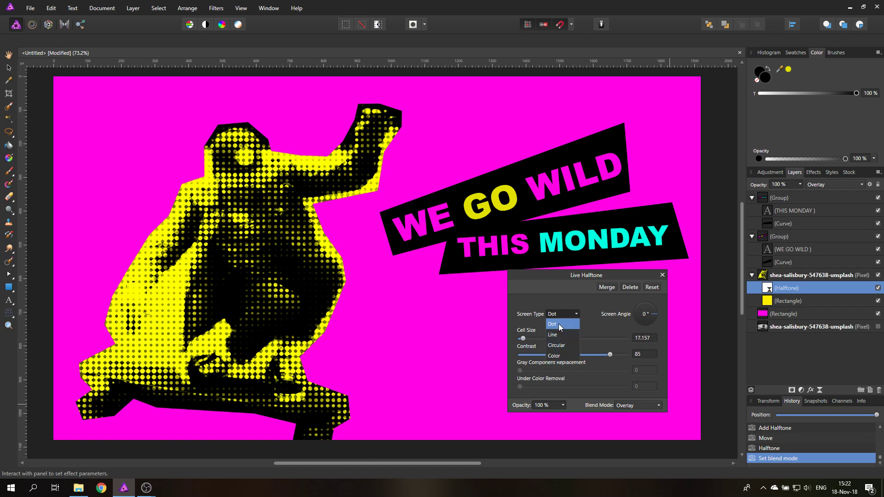
# Step: Try the Line screen type and bring Cell Size back down to about 10.7
pyautogui.click(554, 335)
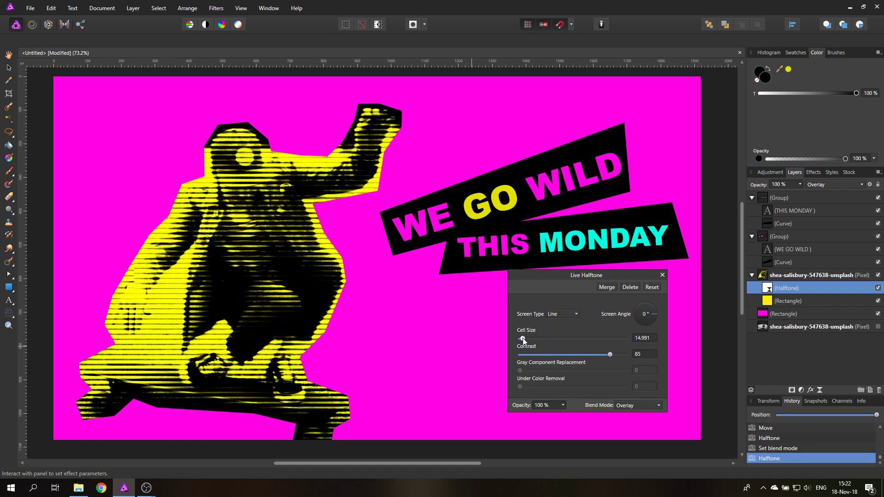
pyautogui.moveTo(521, 339); pyautogui.dragTo(536, 339)
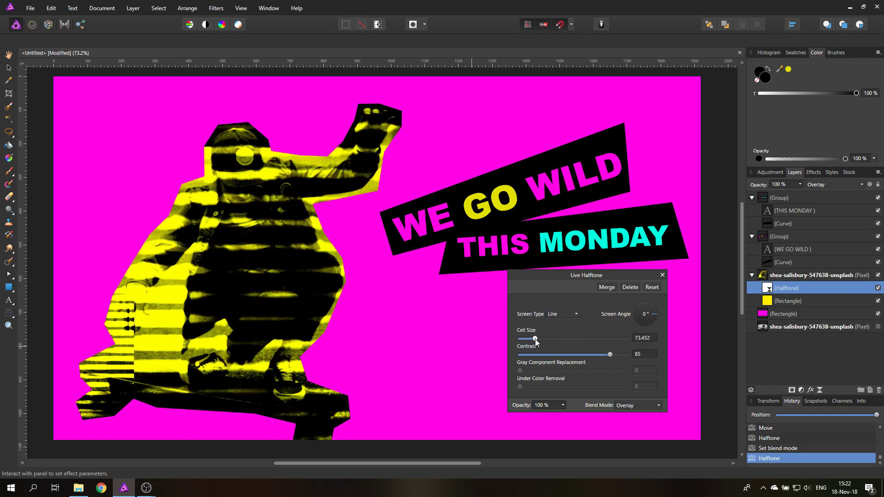
pyautogui.moveTo(534, 339); pyautogui.dragTo(514, 339)
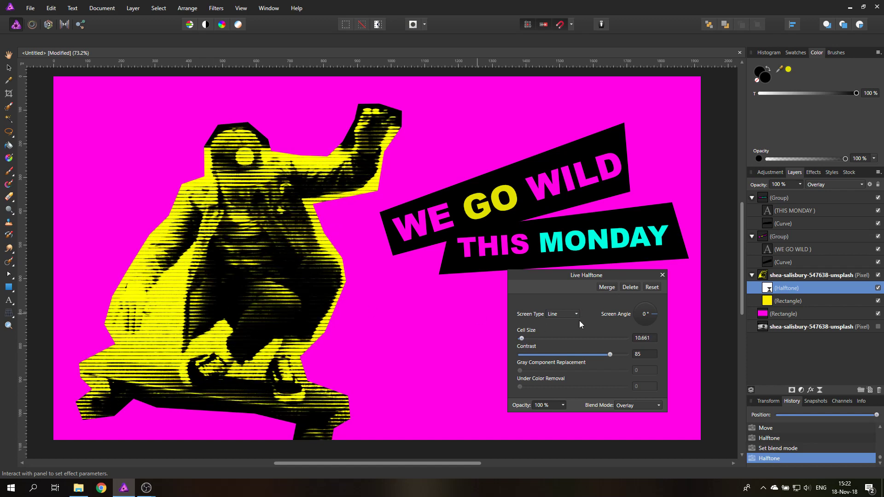
pyautogui.moveTo(578, 314)
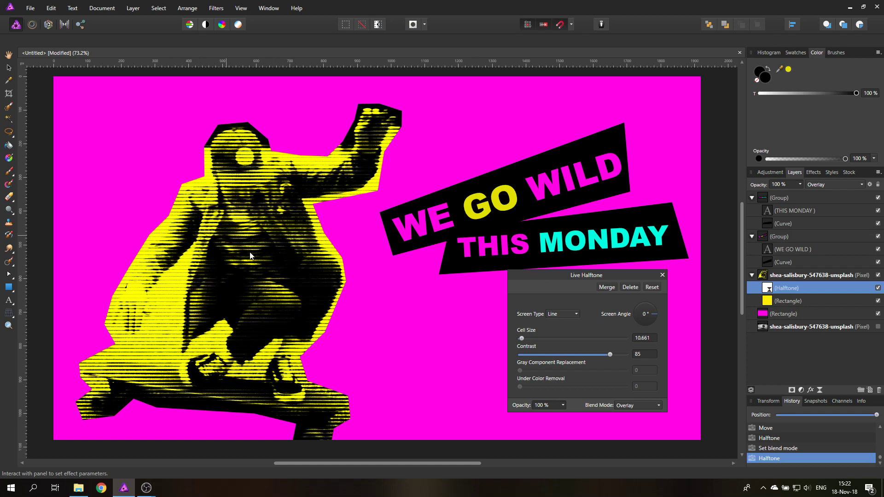
# Step: Try the Circular screen type, then settle on the Color screen type
pyautogui.click(563, 314)
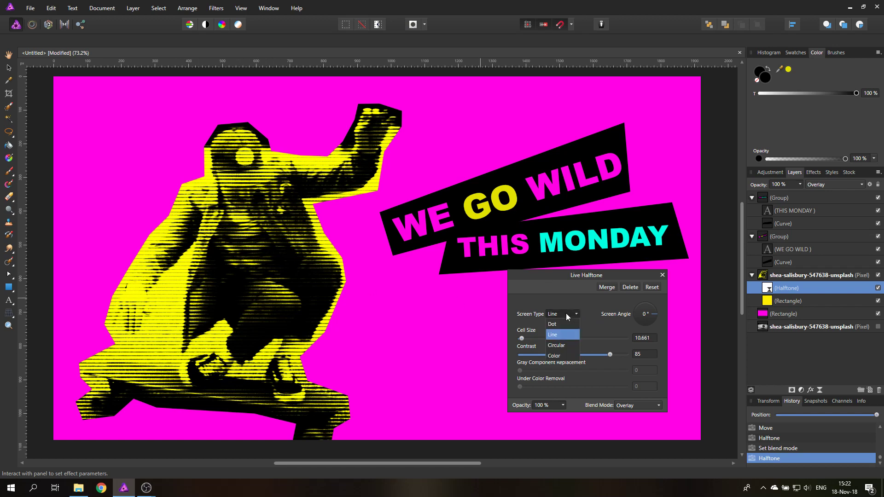
pyautogui.click(556, 345)
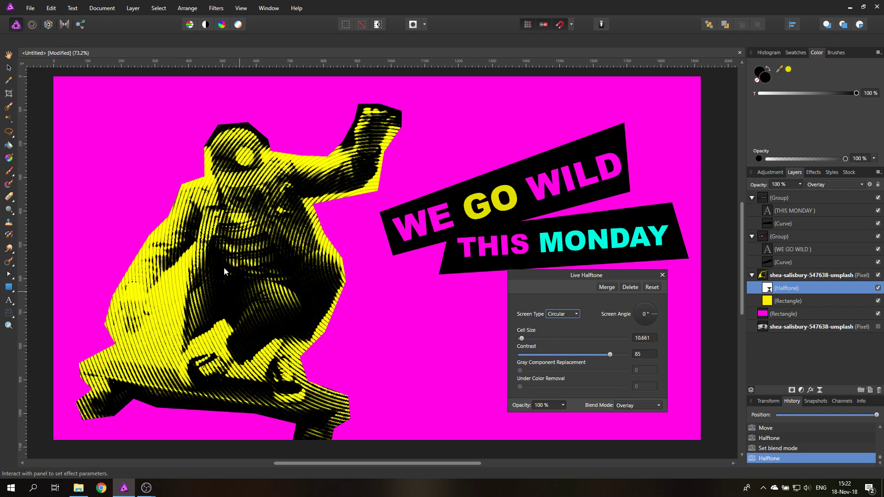
pyautogui.moveTo(291, 276)
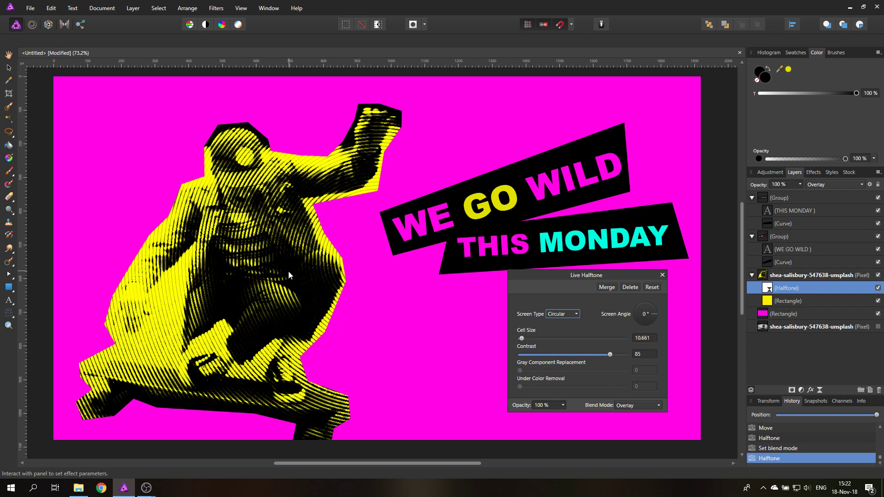
pyautogui.moveTo(538, 328)
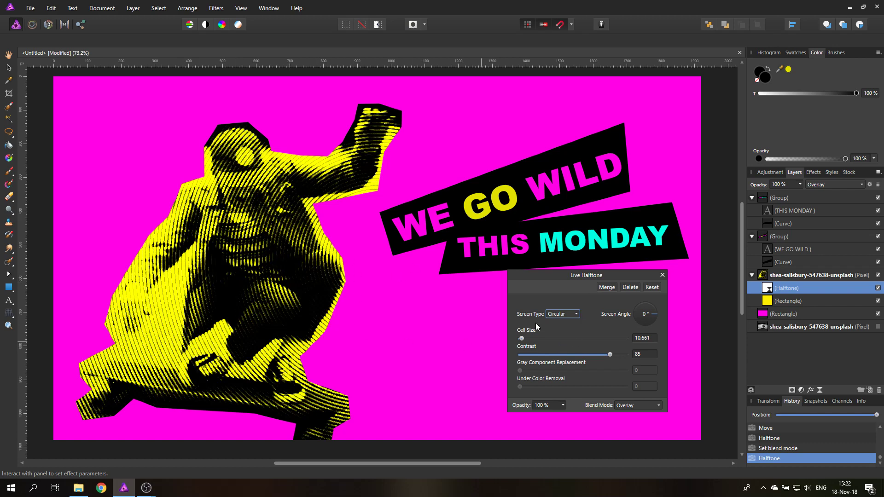
pyautogui.click(563, 313)
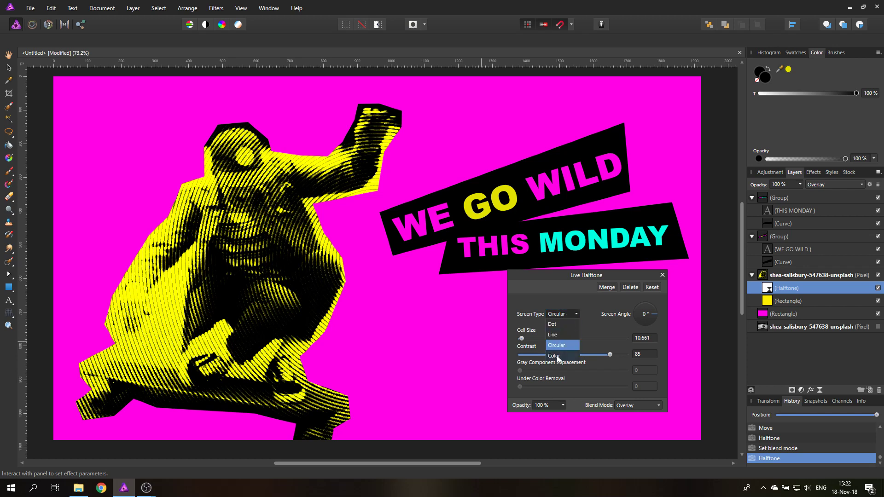
pyautogui.click(554, 355)
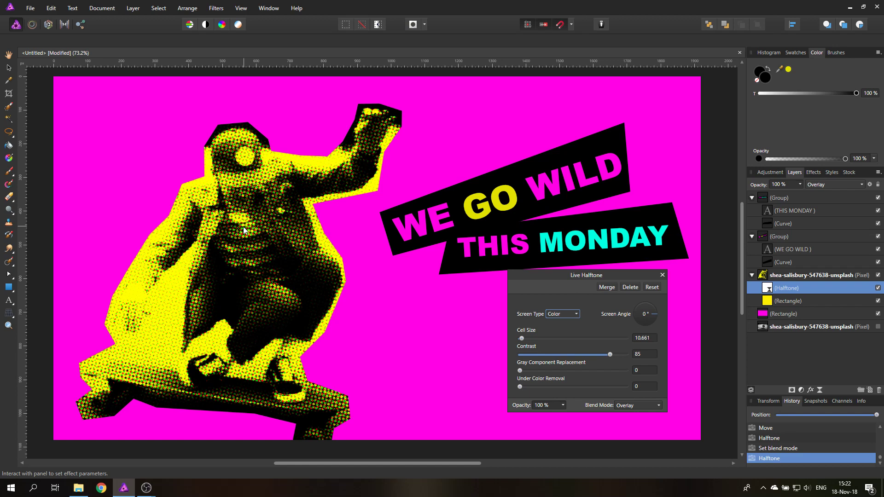
pyautogui.moveTo(570, 375)
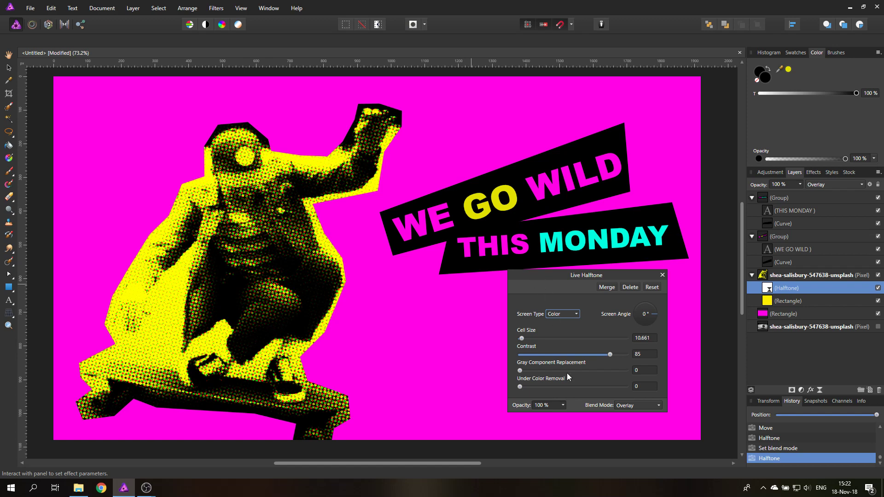
pyautogui.moveTo(568, 409)
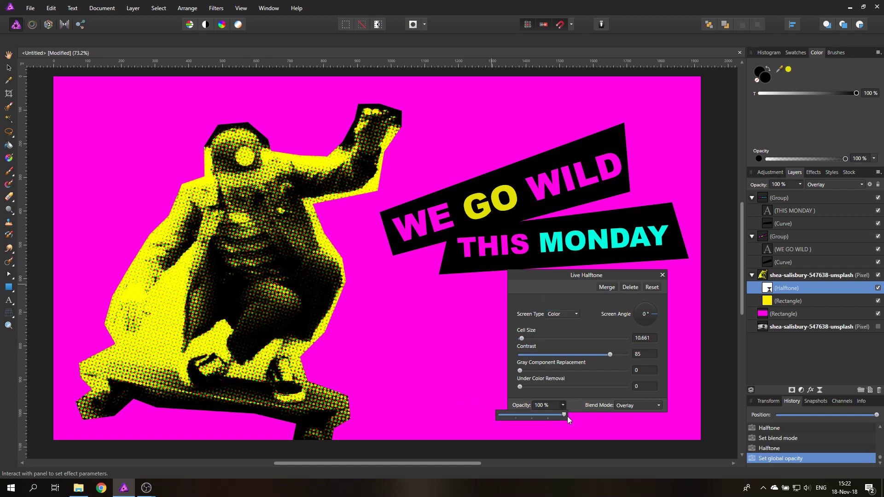
# Step: Lower the halftone's opacity to 50% and close its settings
pyautogui.moveTo(564, 415); pyautogui.dragTo(507, 416)
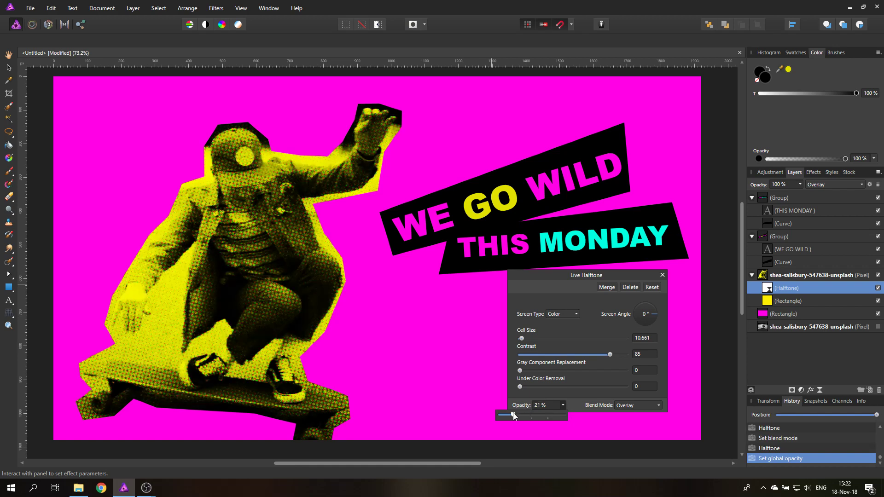
pyautogui.moveTo(505, 415); pyautogui.dragTo(531, 415)
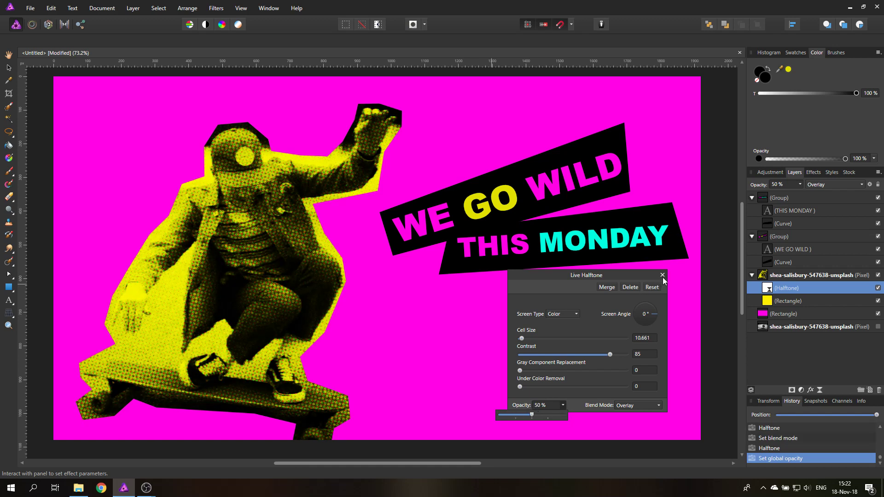
pyautogui.click(662, 275)
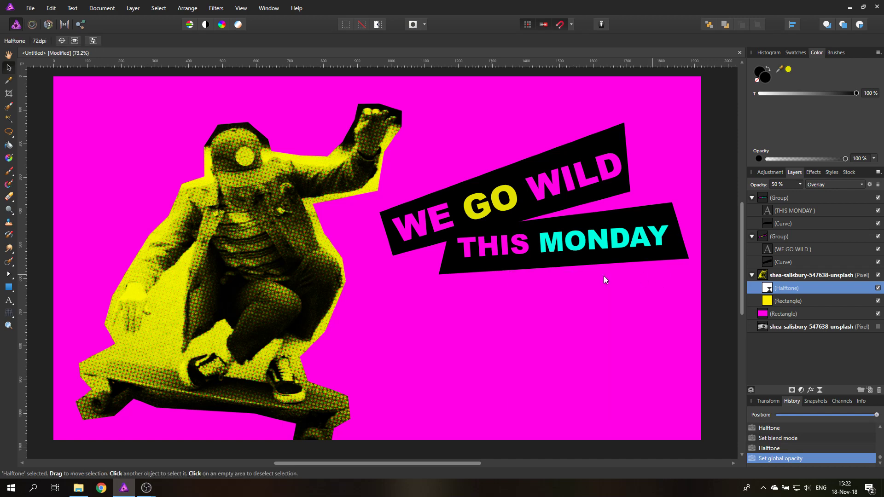
# Step: Collapse both text box groups in Layers and select them together
pyautogui.click(780, 197)
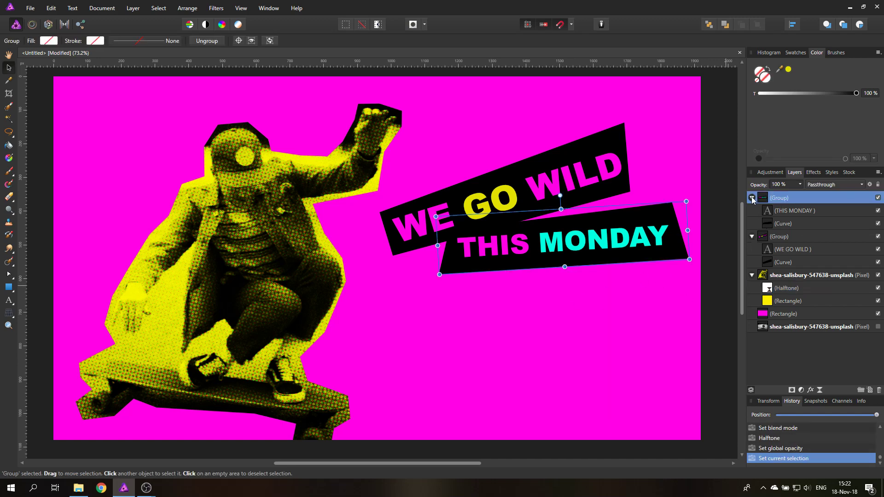
pyautogui.click(752, 197)
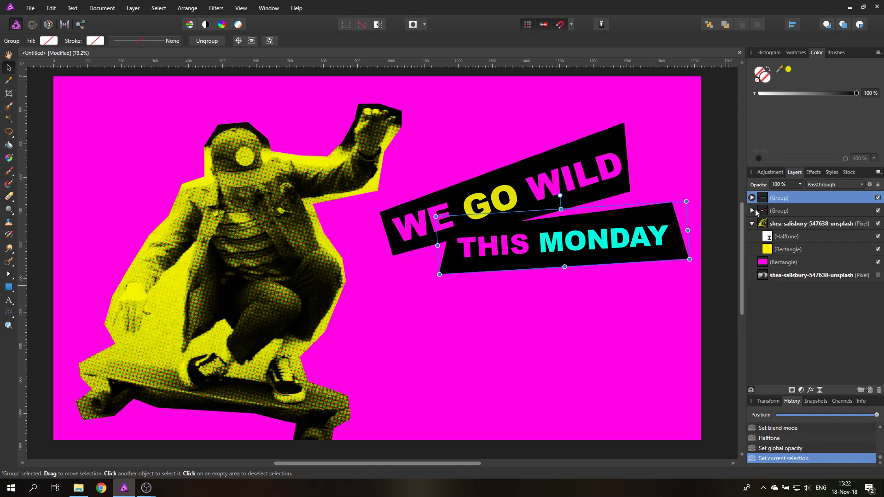
pyautogui.click(779, 210)
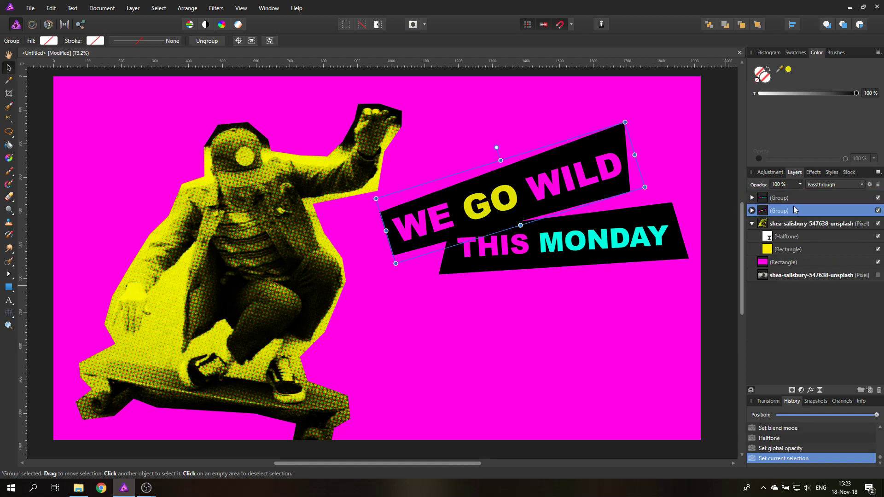
pyautogui.click(779, 197)
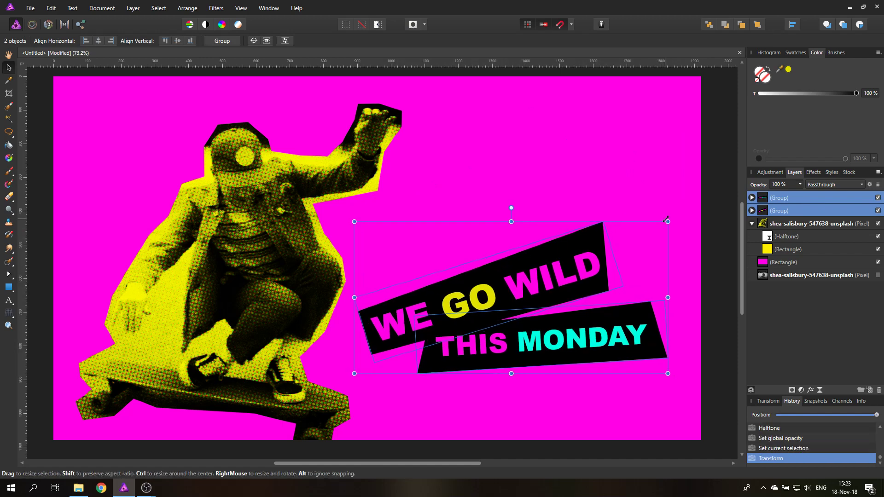
# Step: Enlarge both black text boxes and rotate them to a steeper tilt
pyautogui.moveTo(668, 220); pyautogui.dragTo(690, 212)
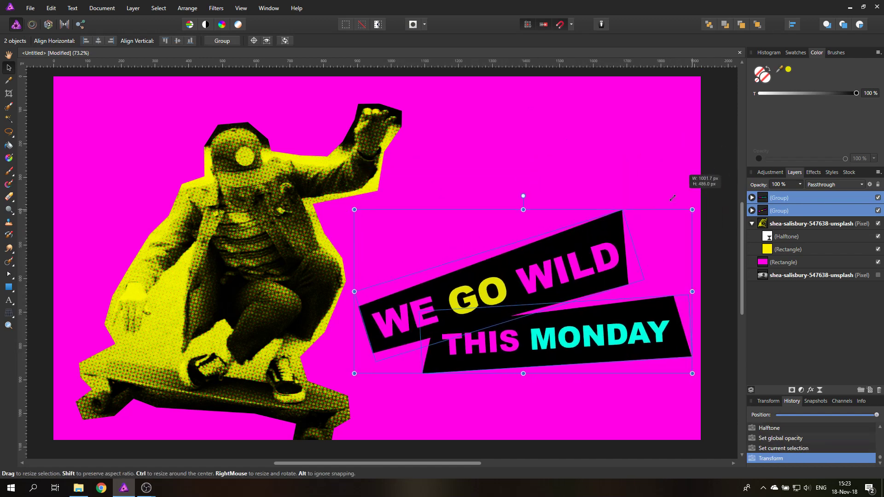
pyautogui.moveTo(672, 199); pyautogui.dragTo(494, 200)
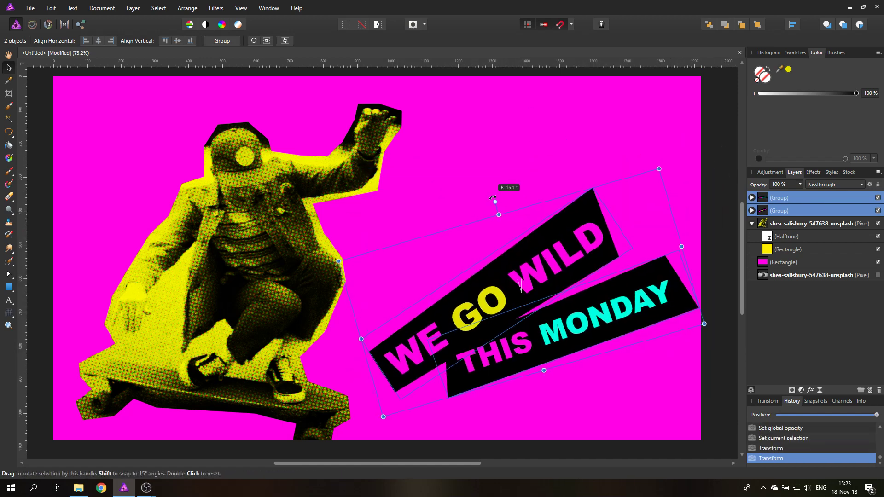